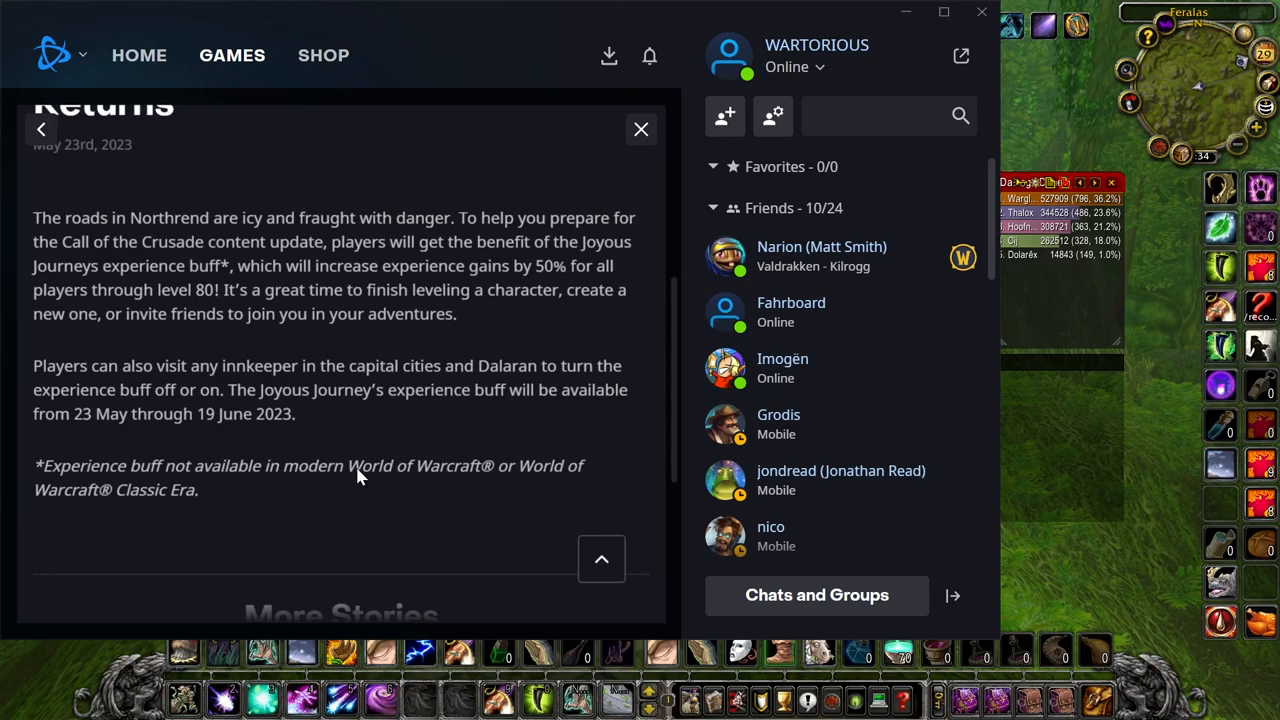
{"action": "mouse_move", "coordinate": [365, 225]}
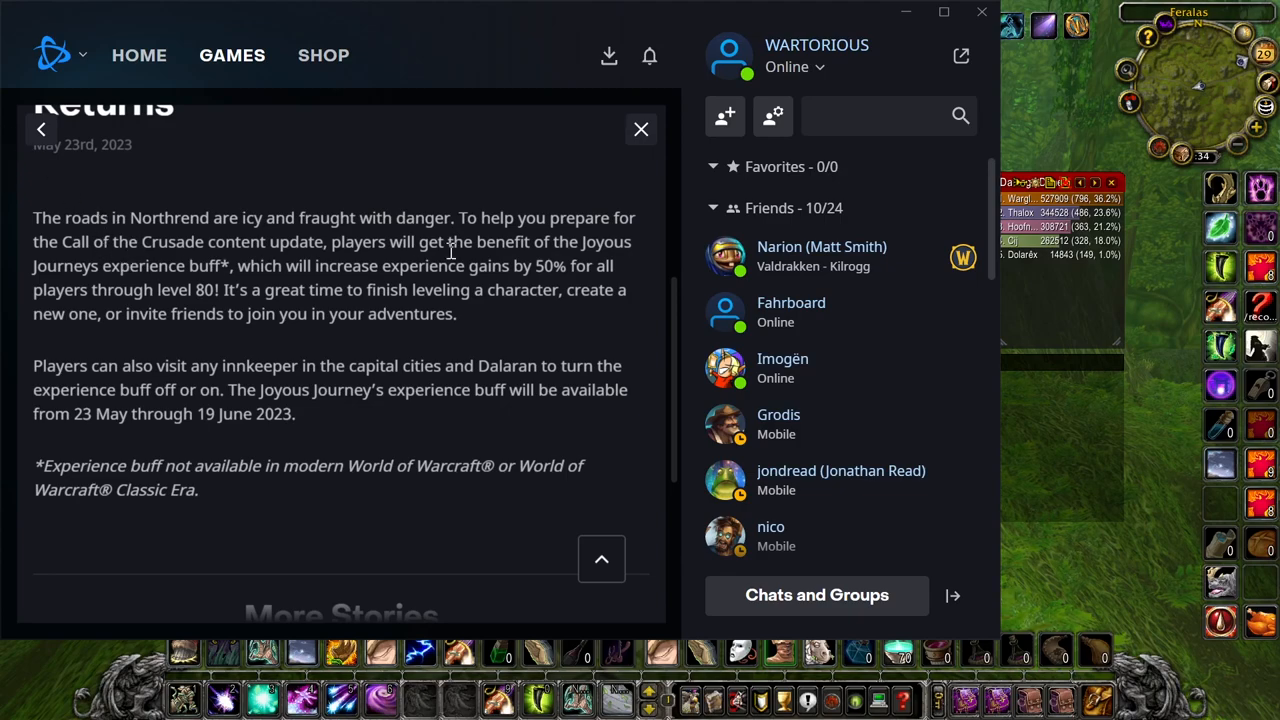
{"action": "mouse_move", "coordinate": [405, 343]}
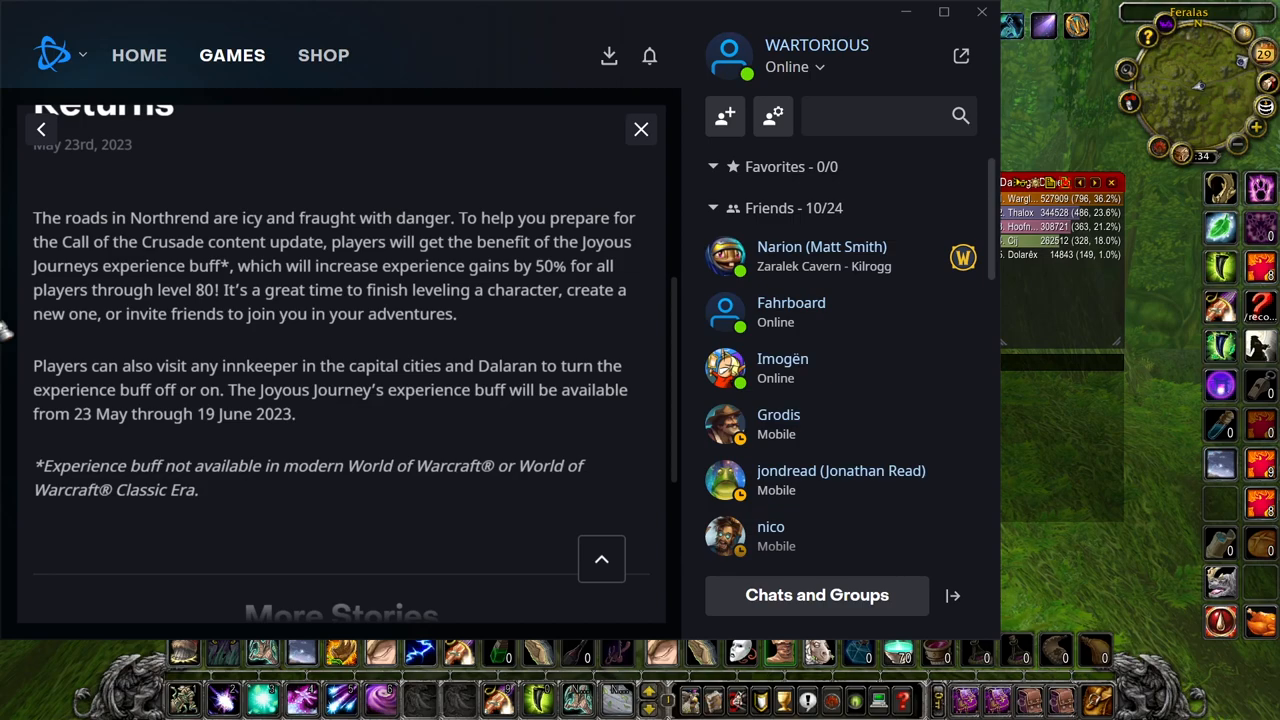
{"action": "mouse_move", "coordinate": [573, 258]}
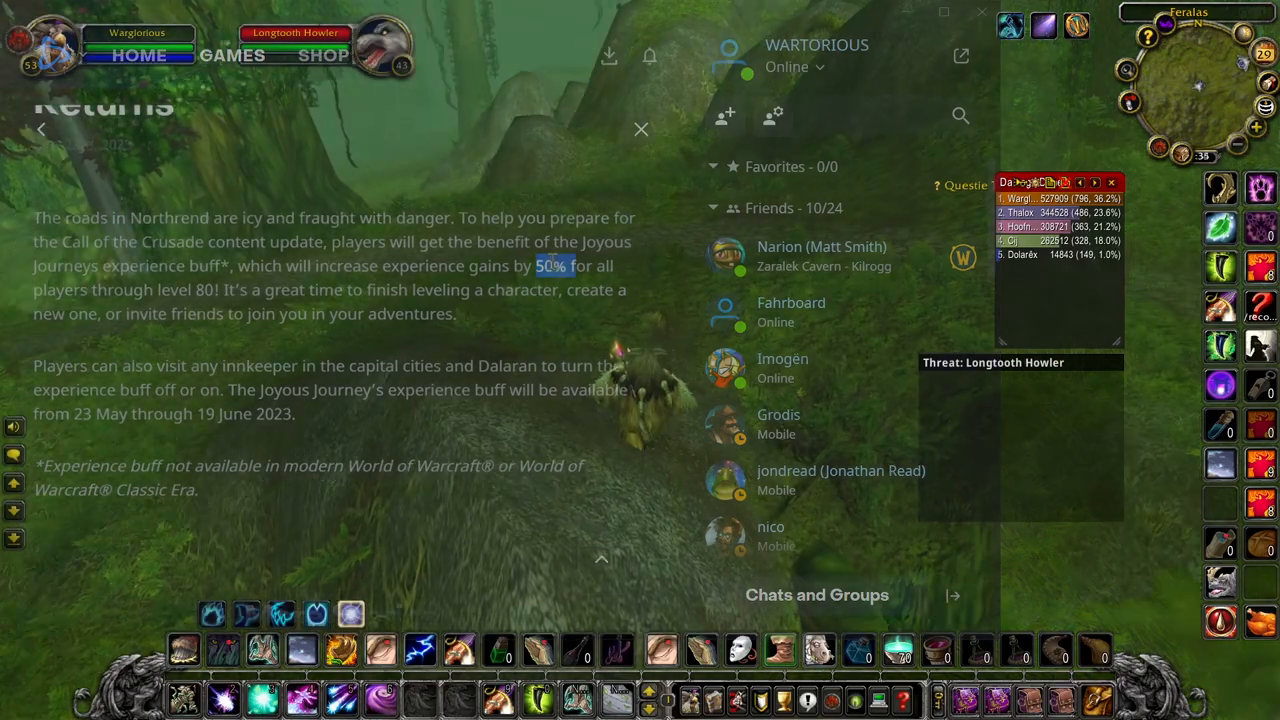
- Browse the Group Finder's dungeon options, then switch to the Battlegrounds list
{"action": "left_click", "coordinate": [641, 129]}
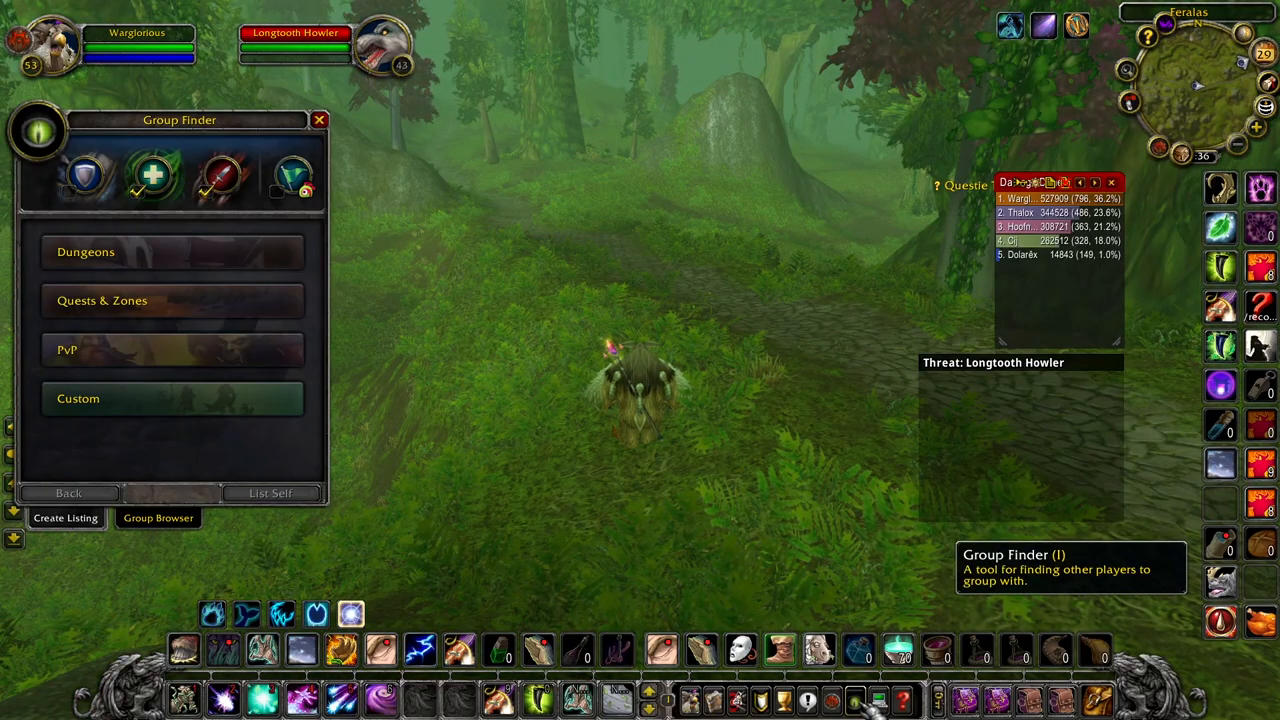
{"action": "mouse_move", "coordinate": [160, 252]}
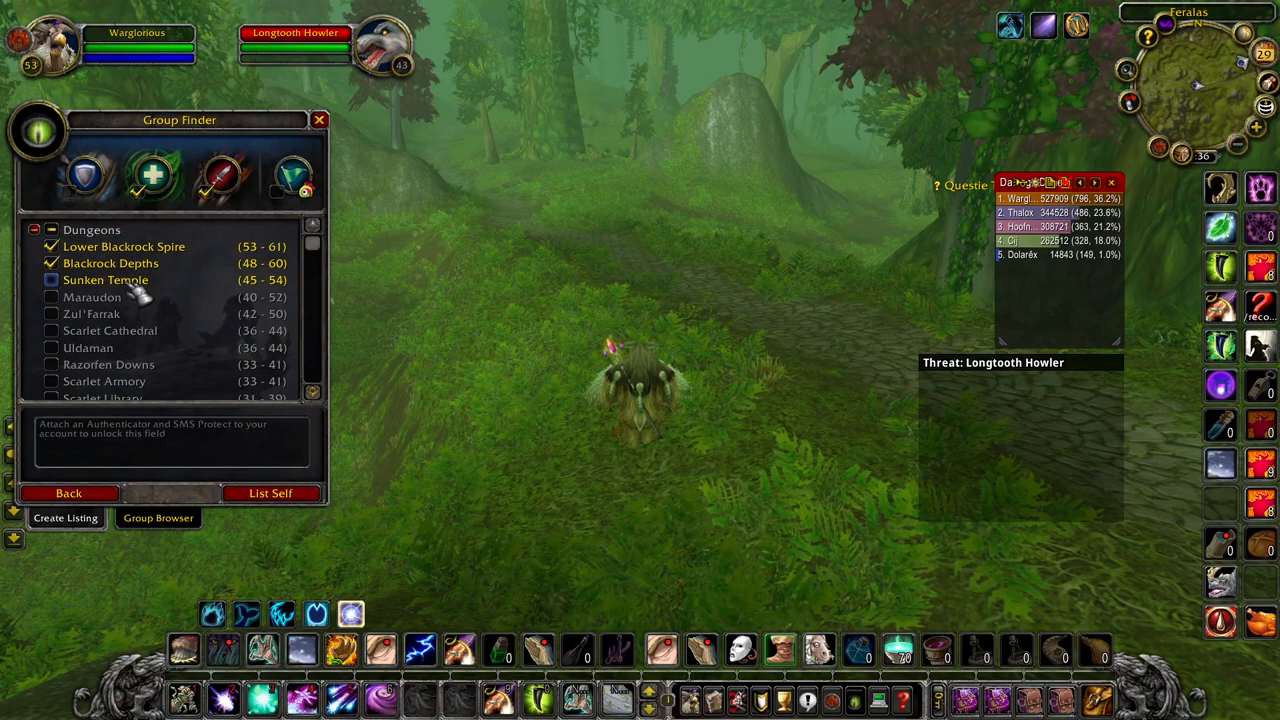
{"action": "left_click", "coordinate": [52, 280]}
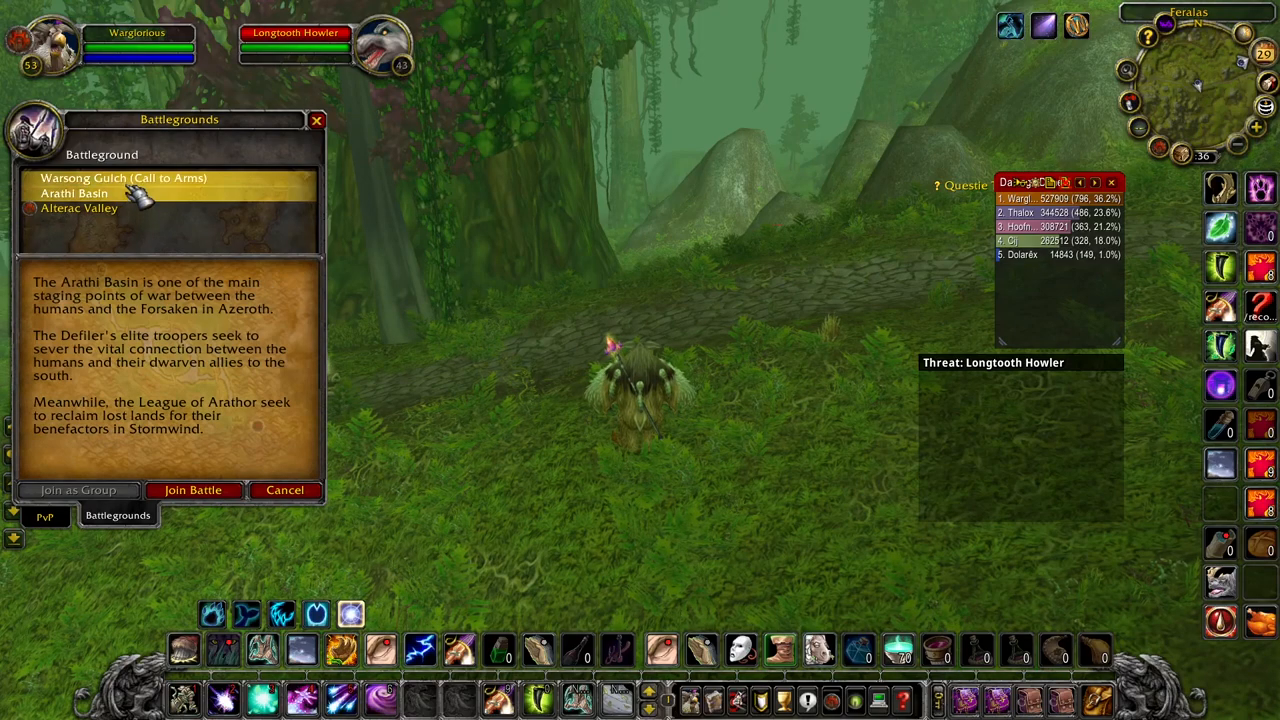
- Select Alterac Valley in the Battlegrounds list to read its description
{"action": "left_click", "coordinate": [123, 178]}
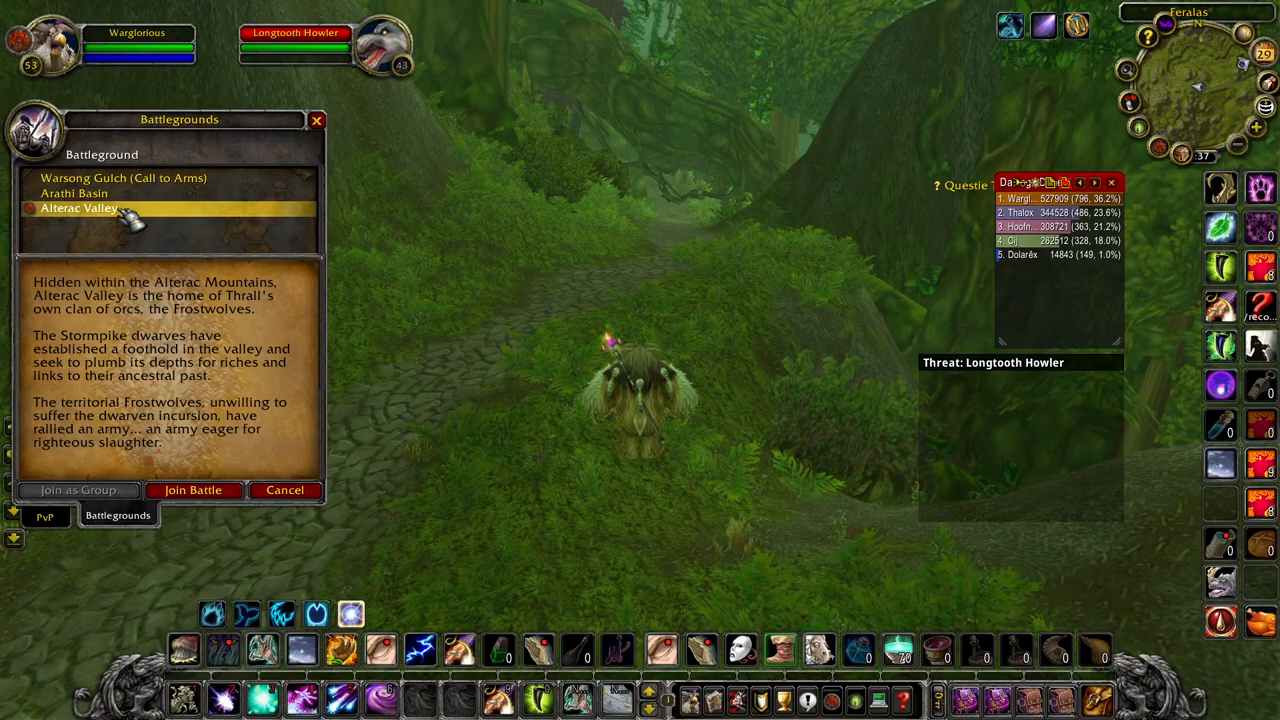
{"action": "mouse_move", "coordinate": [675, 228]}
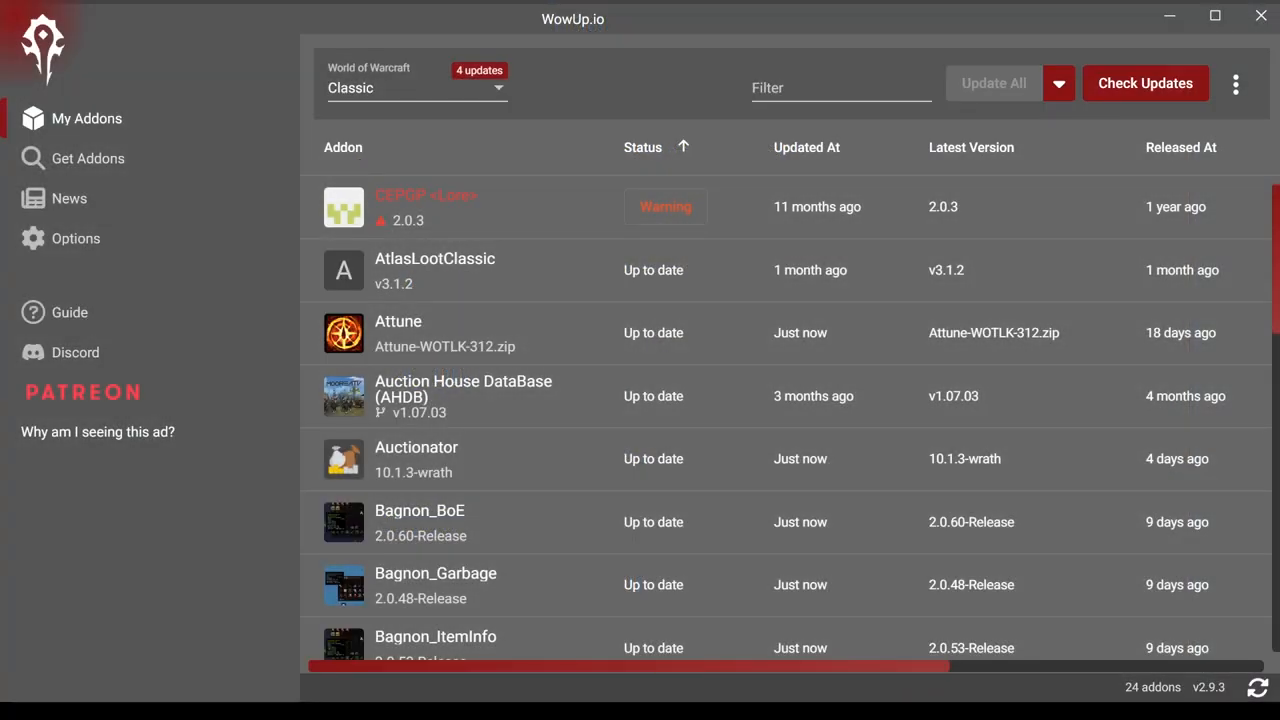
{"action": "scroll", "scroll_direction": "down", "scroll_amount": 3}
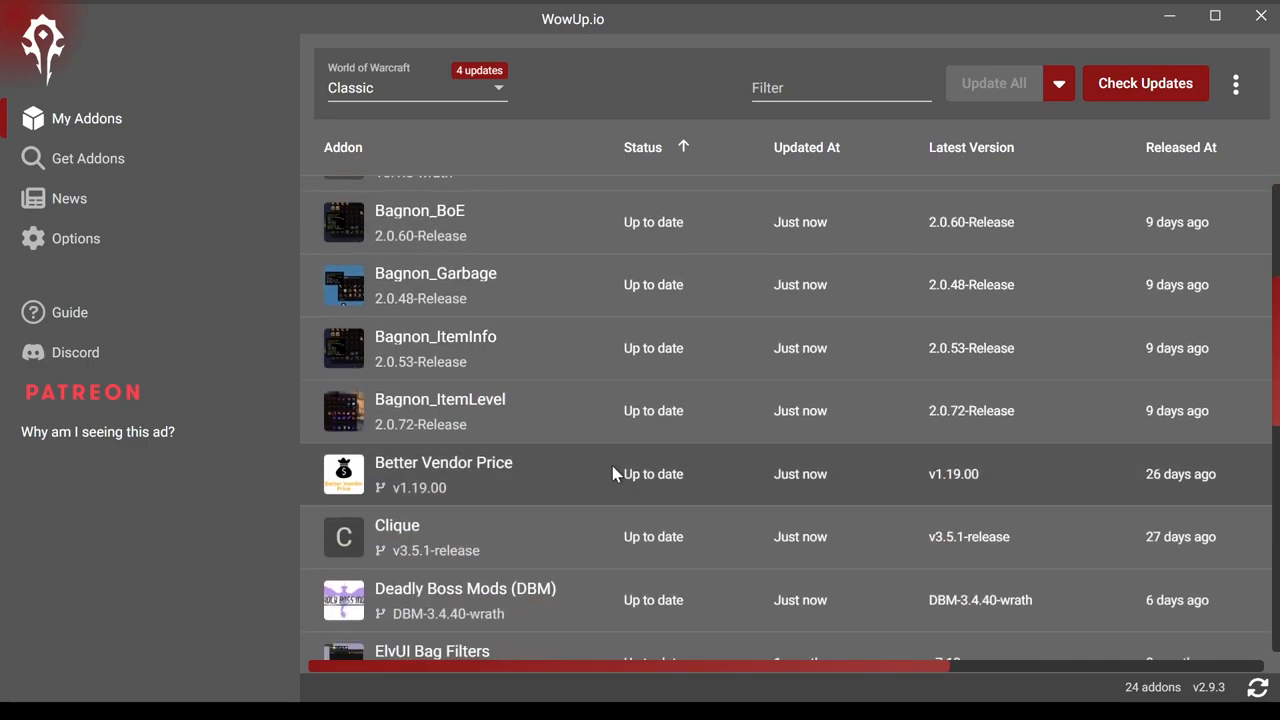
{"action": "scroll", "scroll_direction": "down", "scroll_amount": 3}
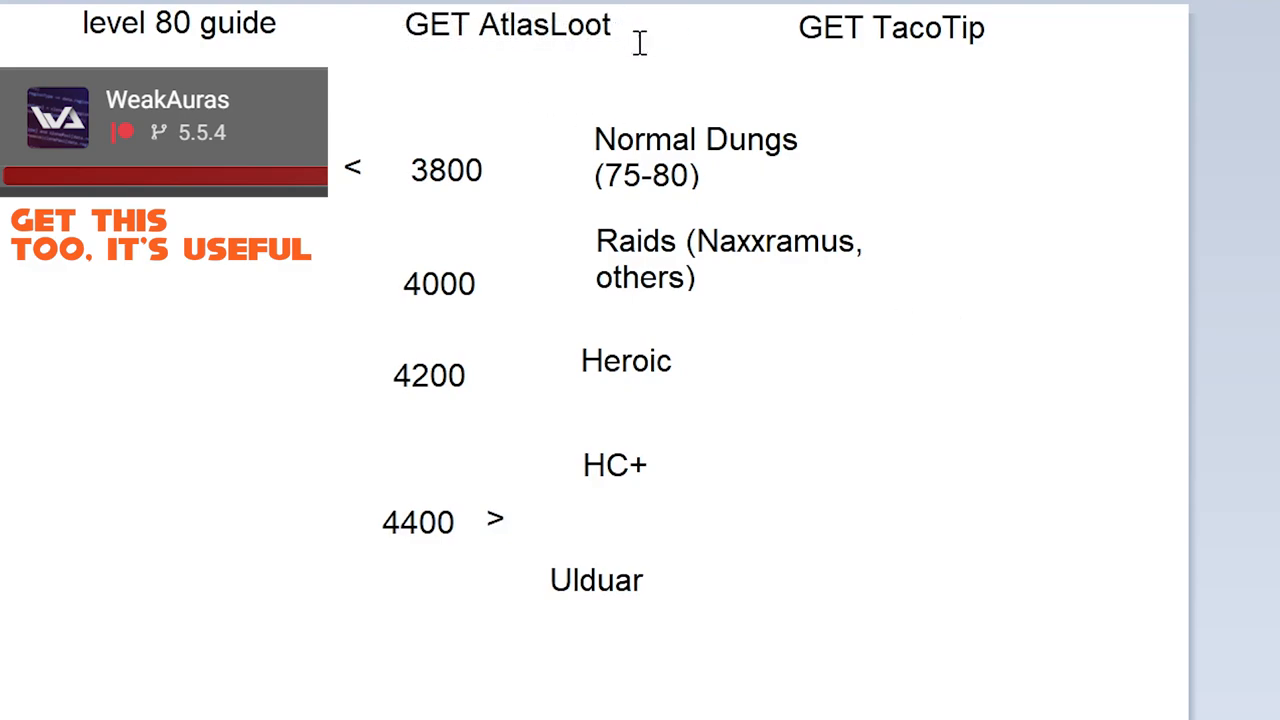
{"action": "left_click", "coordinate": [890, 27]}
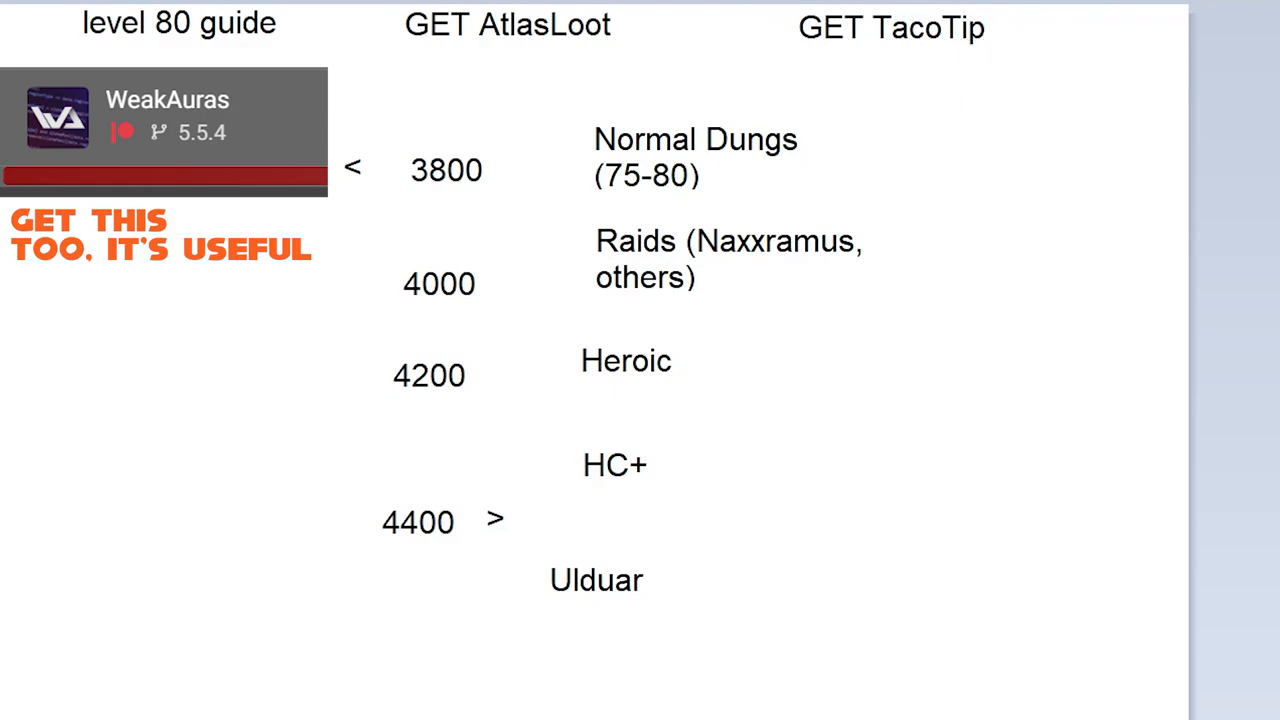
{"action": "mouse_move", "coordinate": [842, 366]}
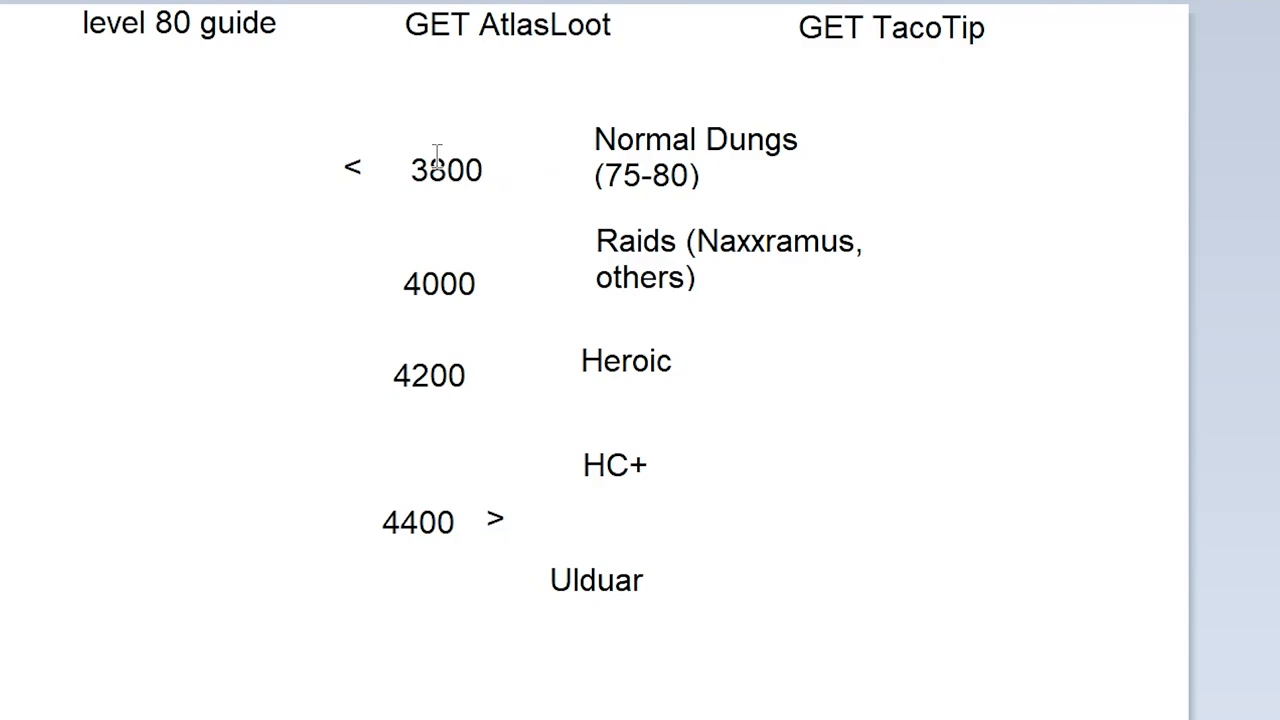
{"action": "mouse_move", "coordinate": [570, 175]}
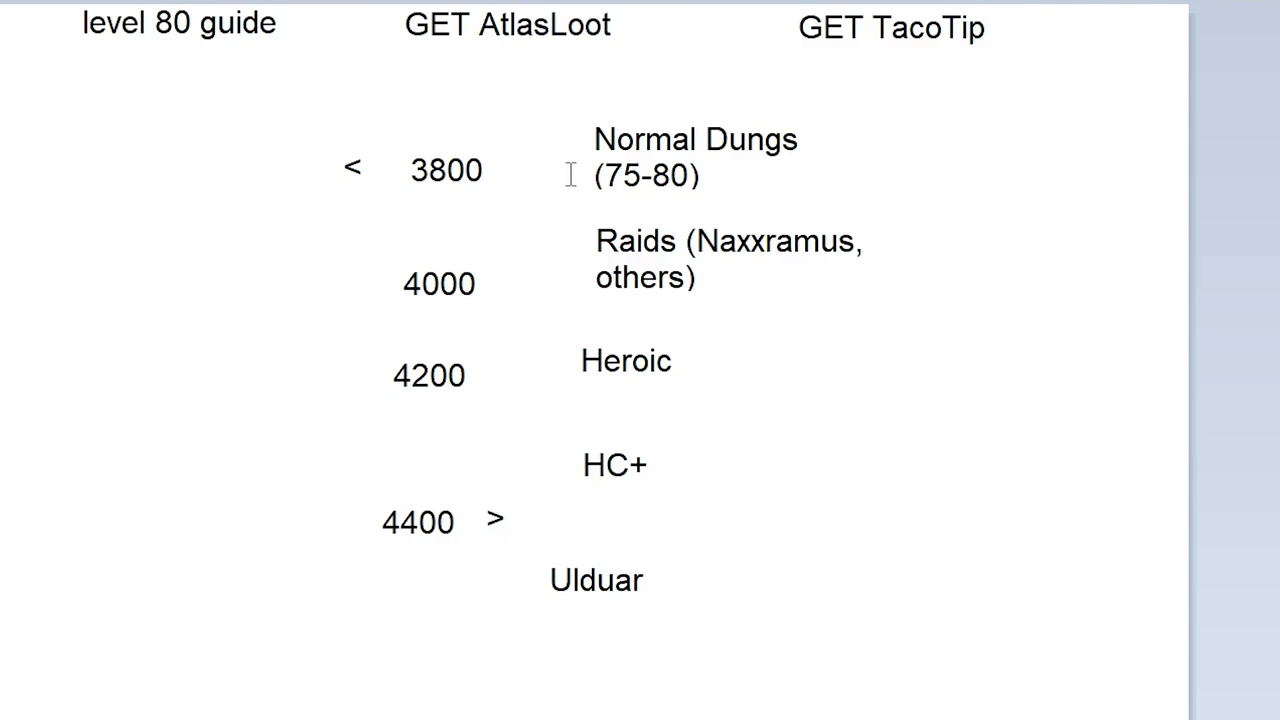
{"action": "mouse_move", "coordinate": [875, 120]}
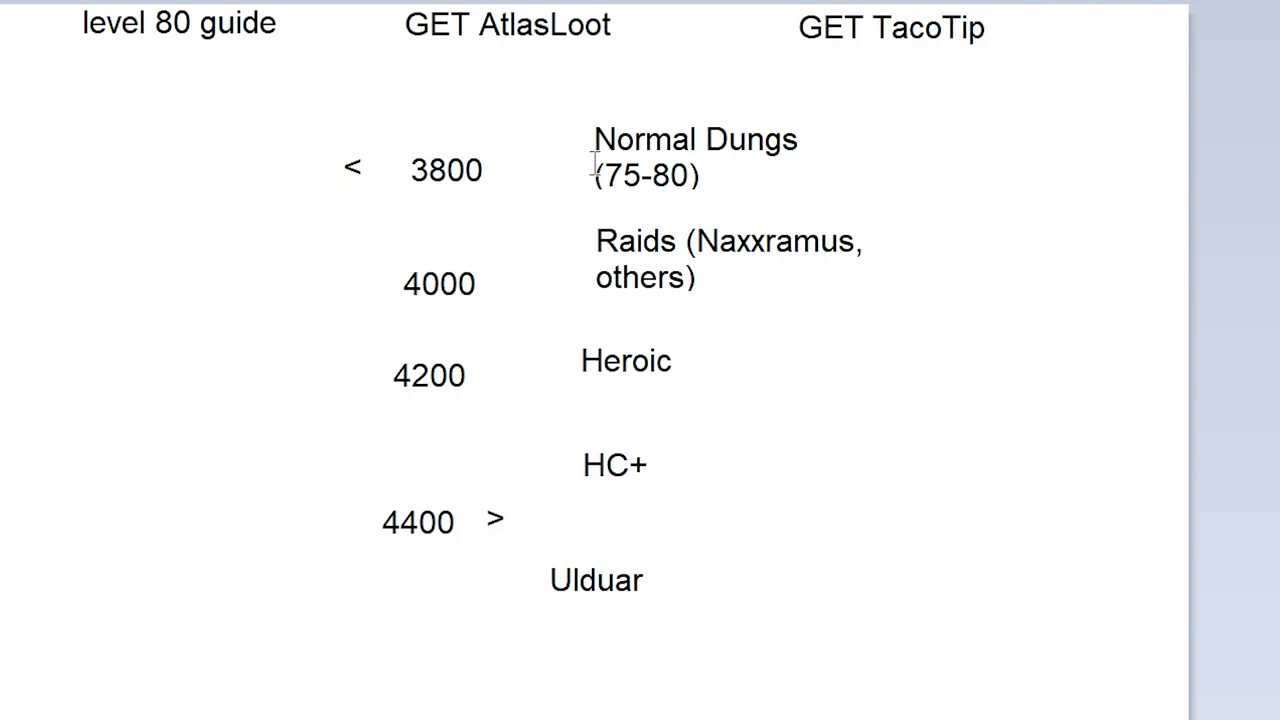
{"action": "mouse_move", "coordinate": [660, 190]}
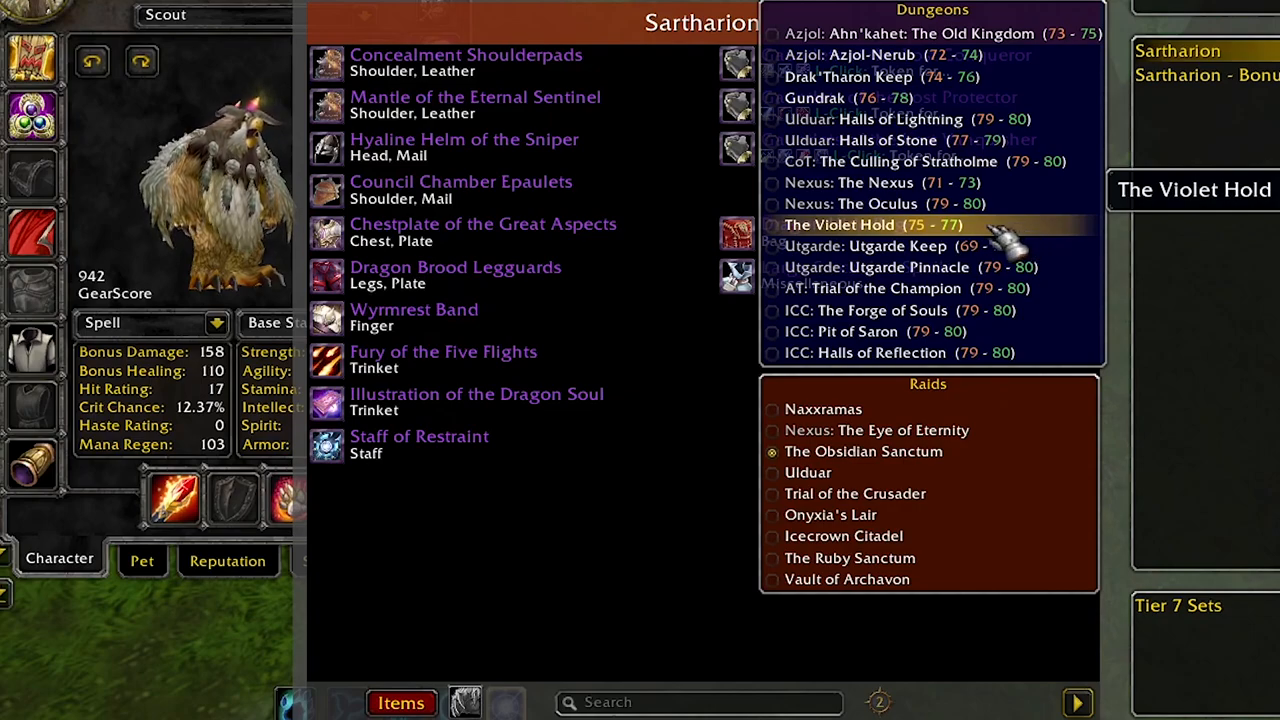
{"action": "mouse_move", "coordinate": [900, 246]}
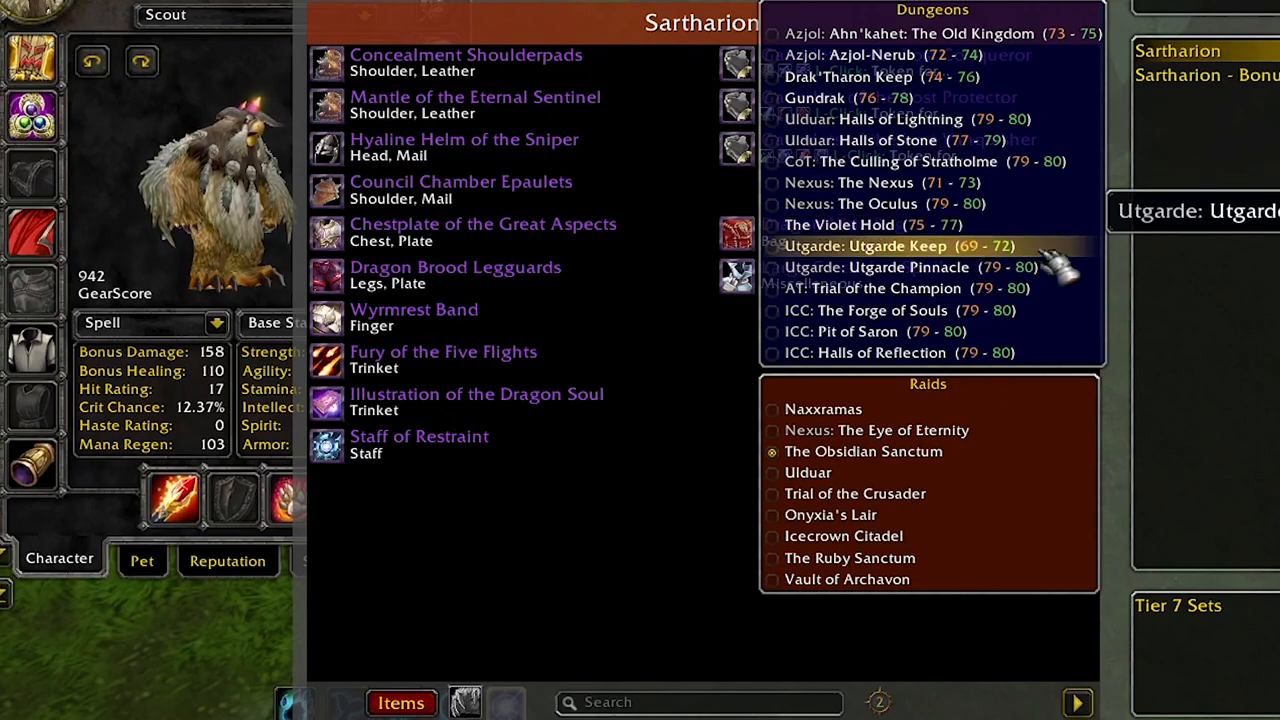
{"action": "mouse_move", "coordinate": [877, 267]}
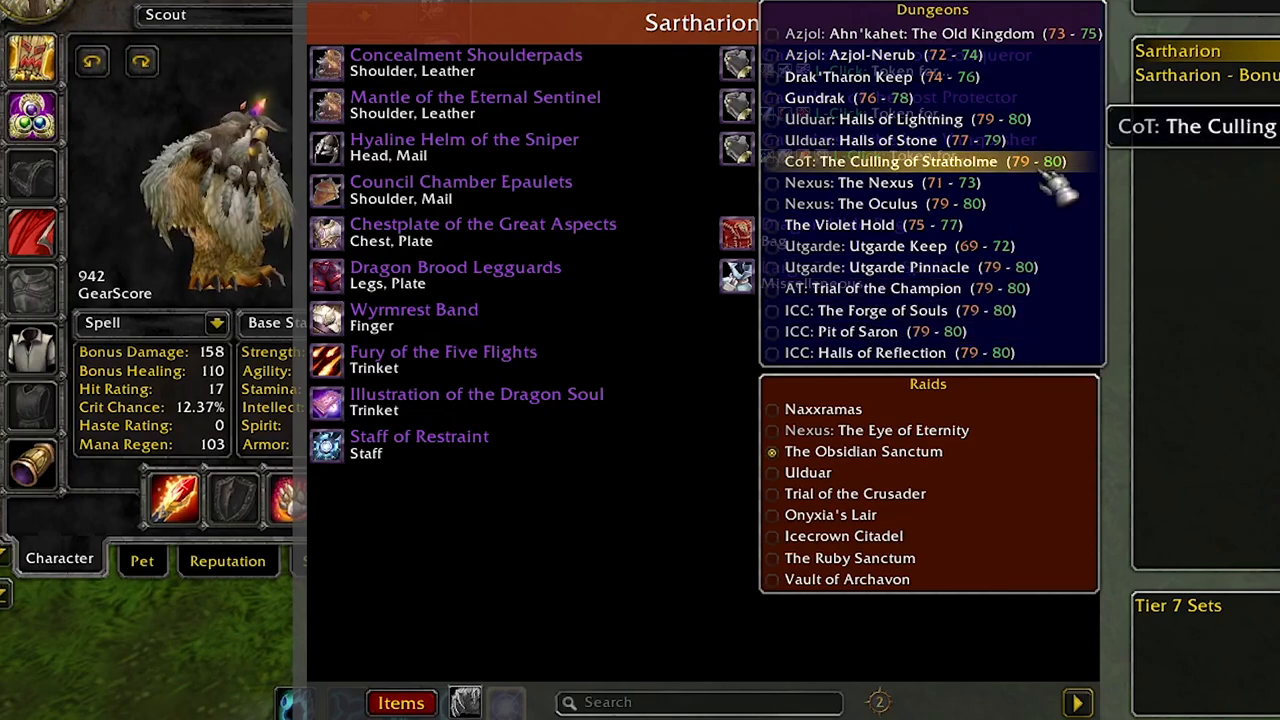
{"action": "mouse_move", "coordinate": [880, 119]}
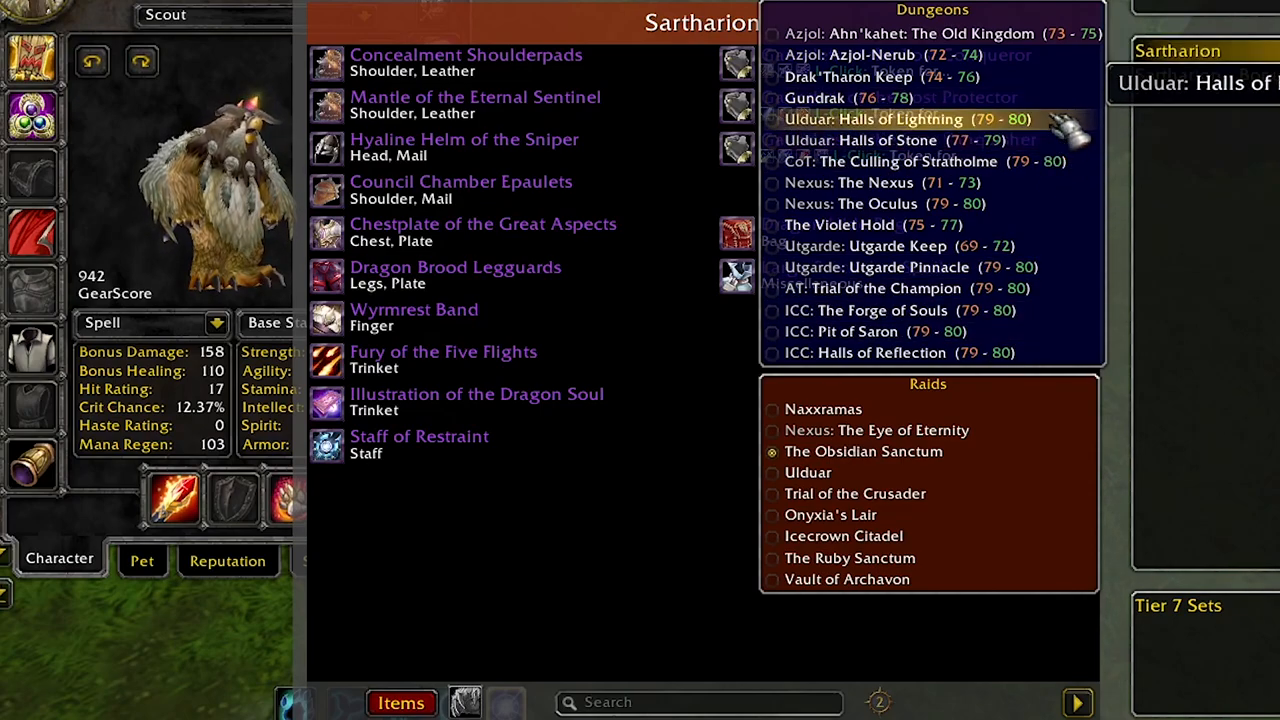
{"action": "mouse_move", "coordinate": [900, 140]}
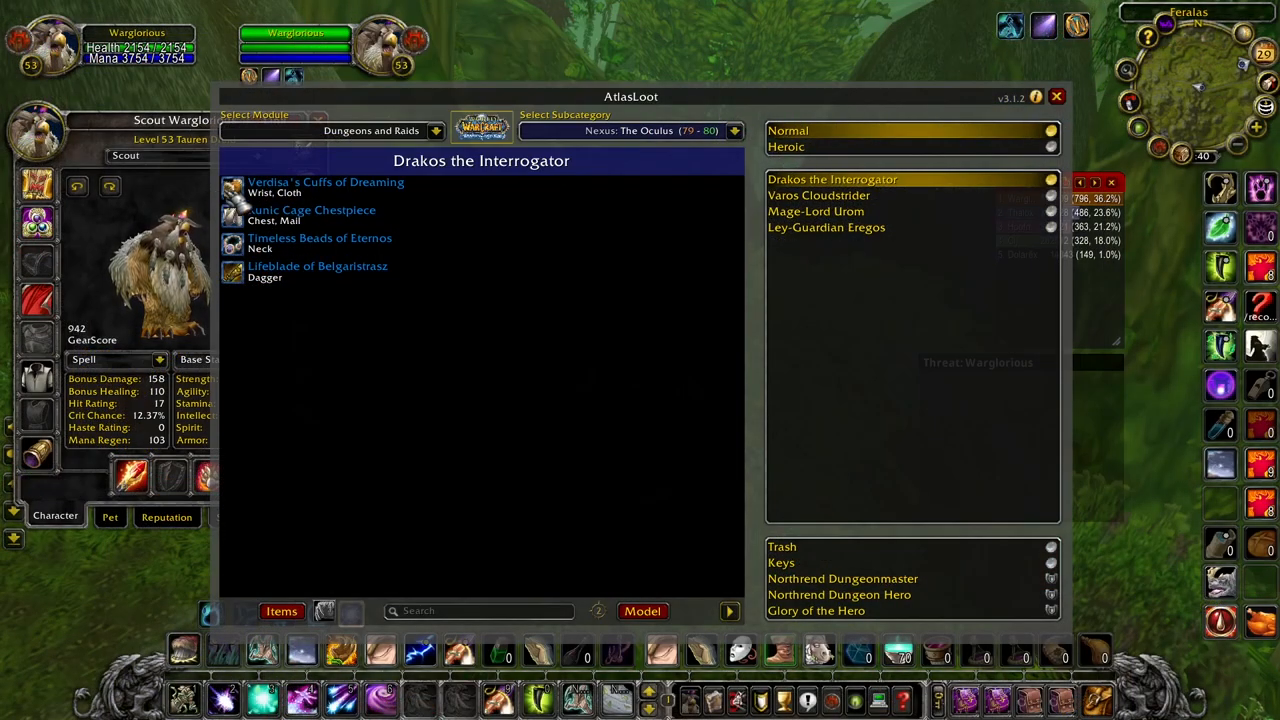
{"action": "mouse_move", "coordinate": [319, 243]}
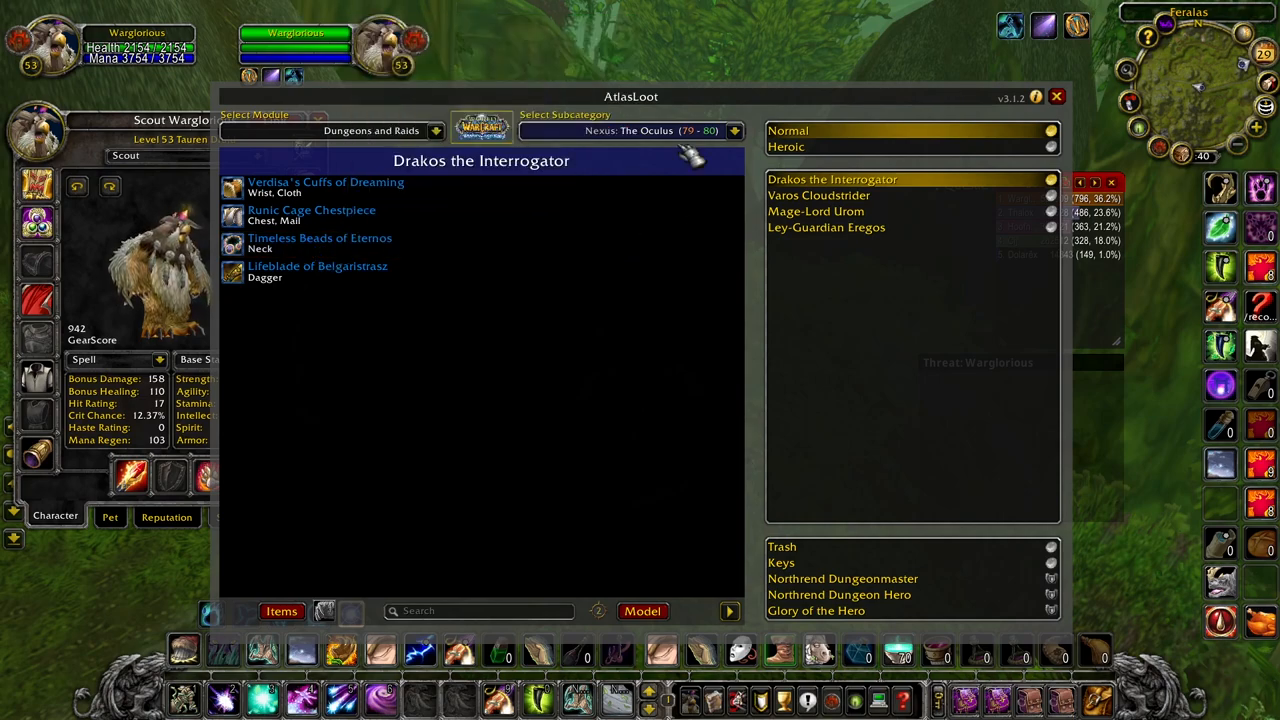
{"action": "mouse_move", "coordinate": [320, 245]}
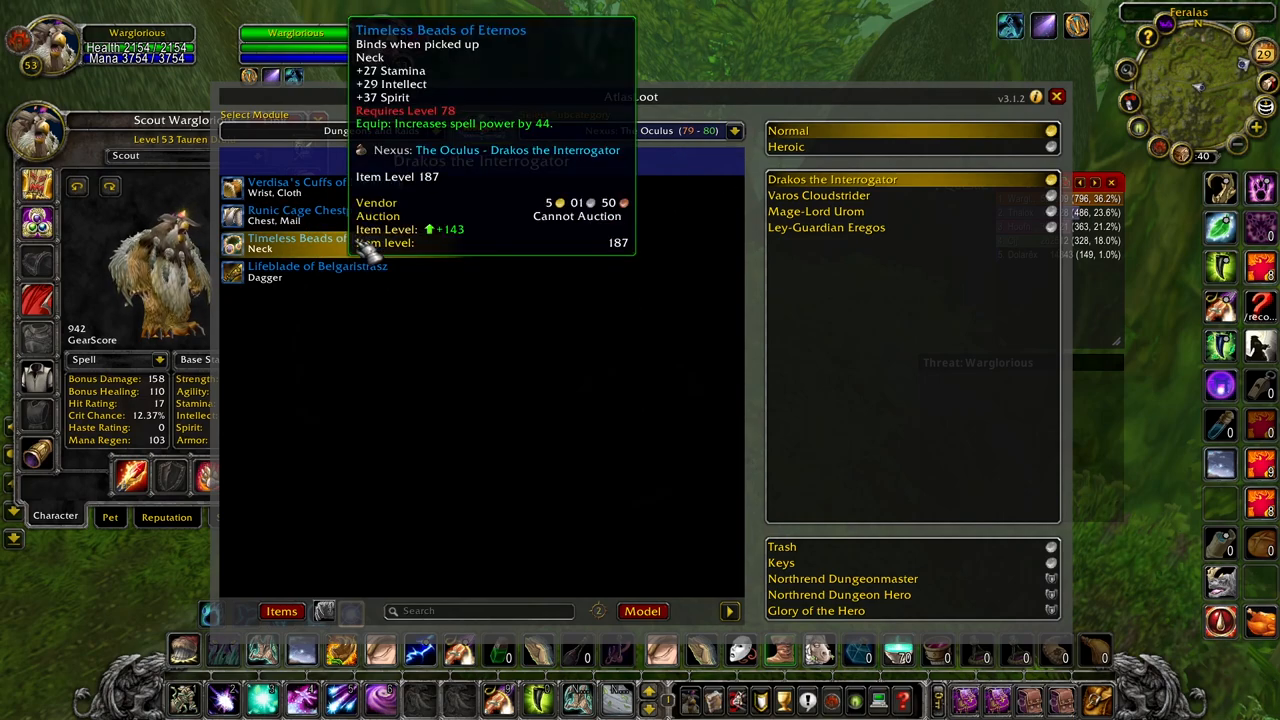
{"action": "mouse_move", "coordinate": [453, 317]}
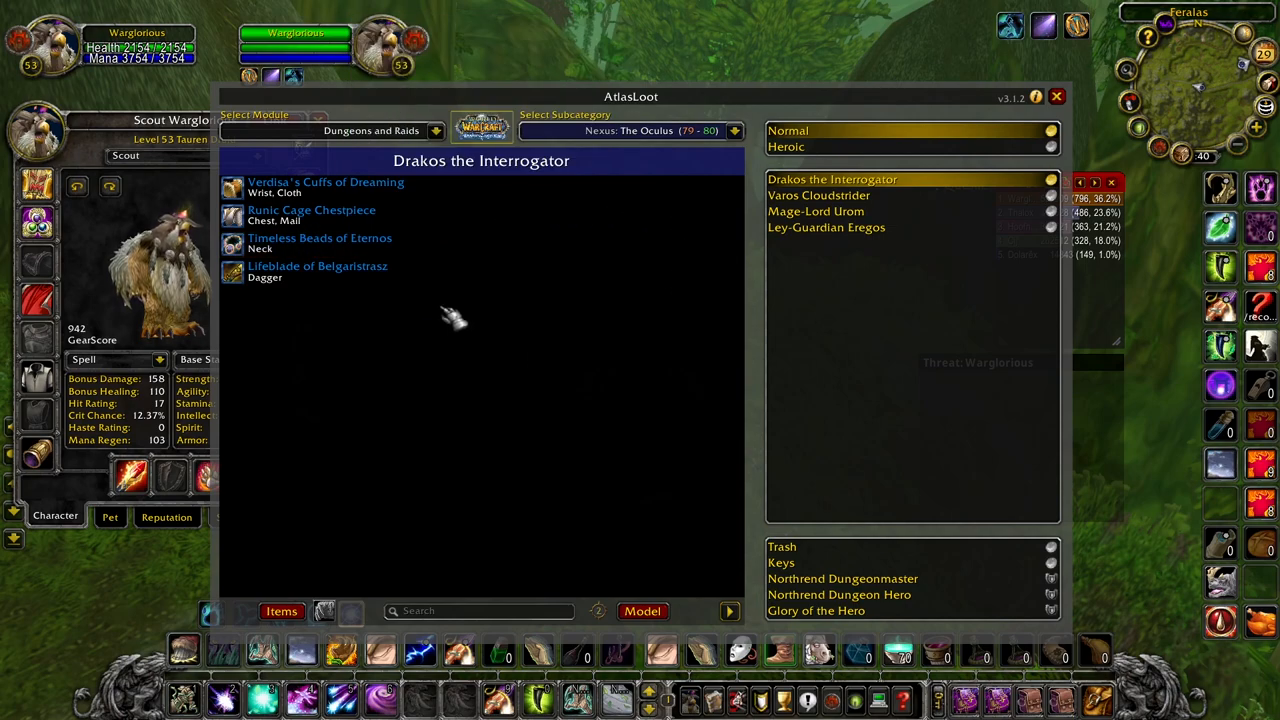
{"action": "mouse_move", "coordinate": [319, 242]}
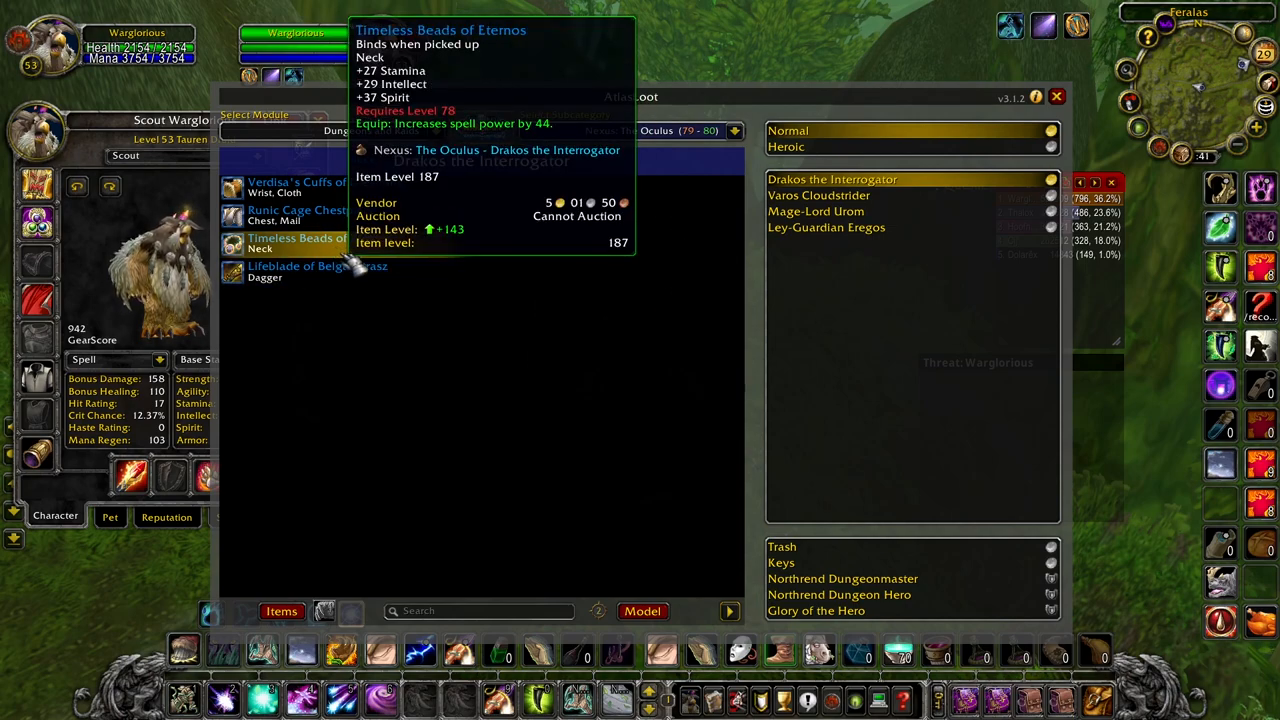
{"action": "mouse_move", "coordinate": [805, 457]}
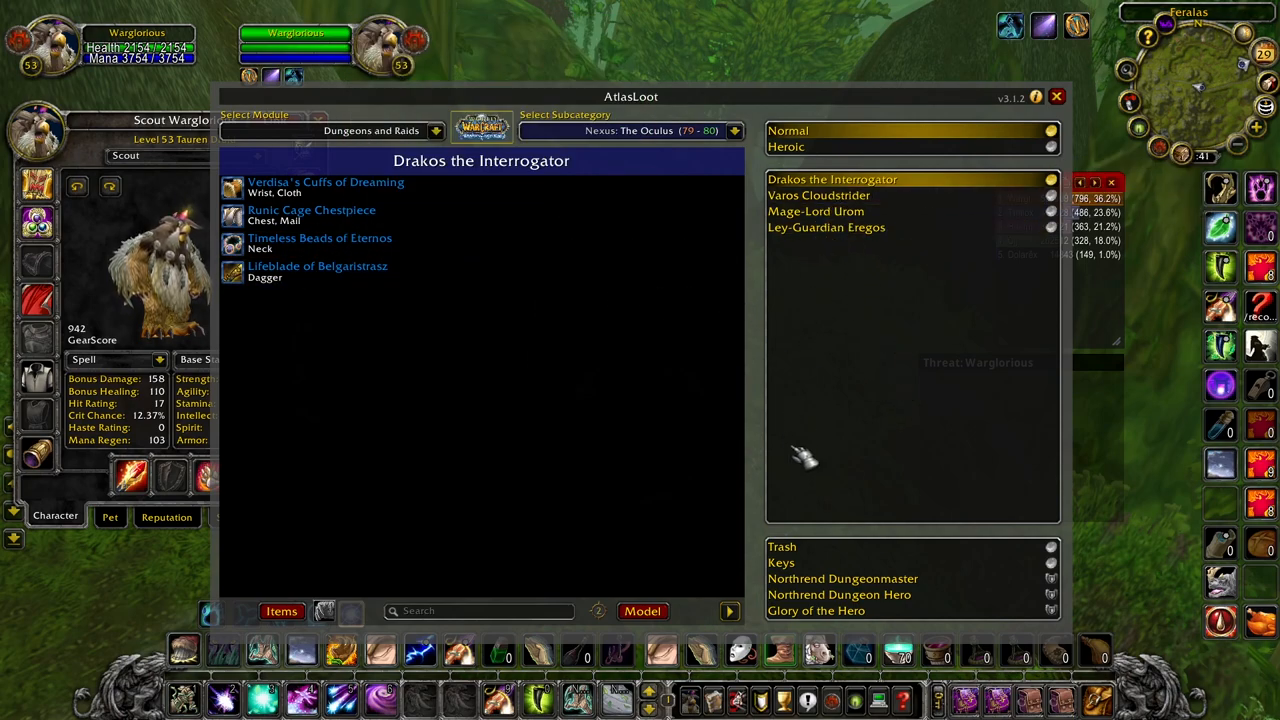
{"action": "mouse_move", "coordinate": [715, 330]}
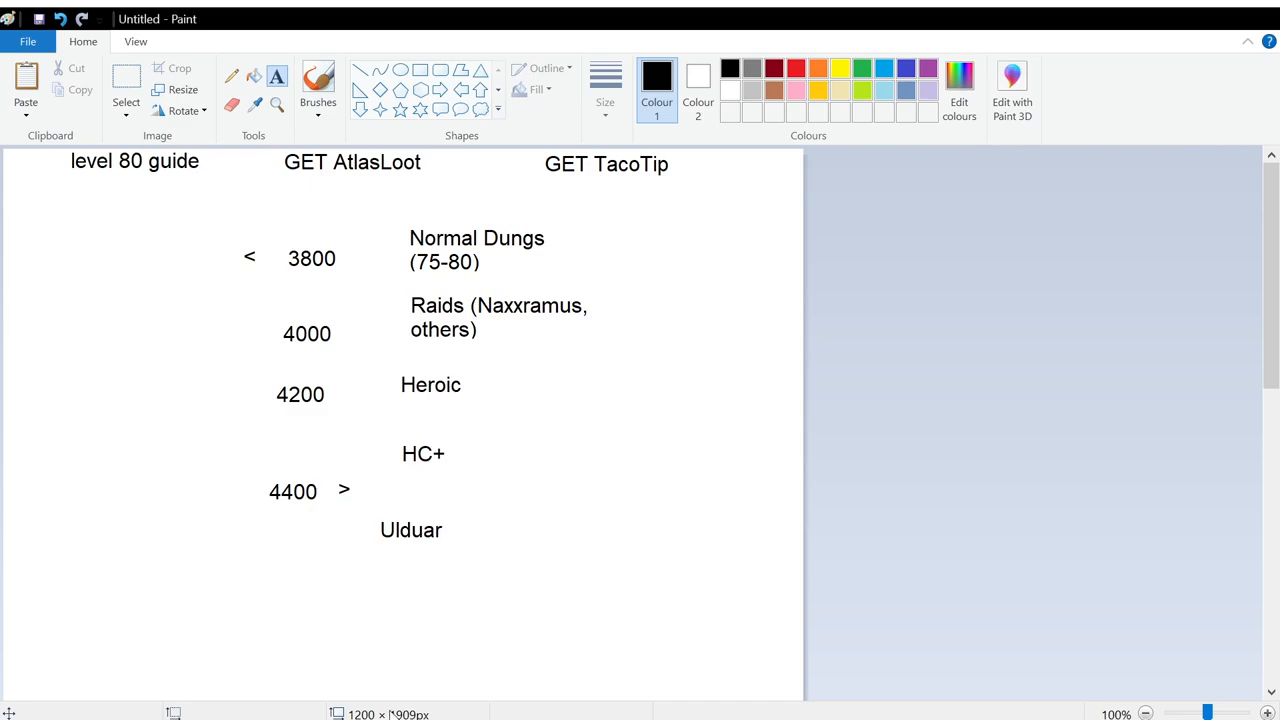
{"action": "mouse_move", "coordinate": [337, 280]}
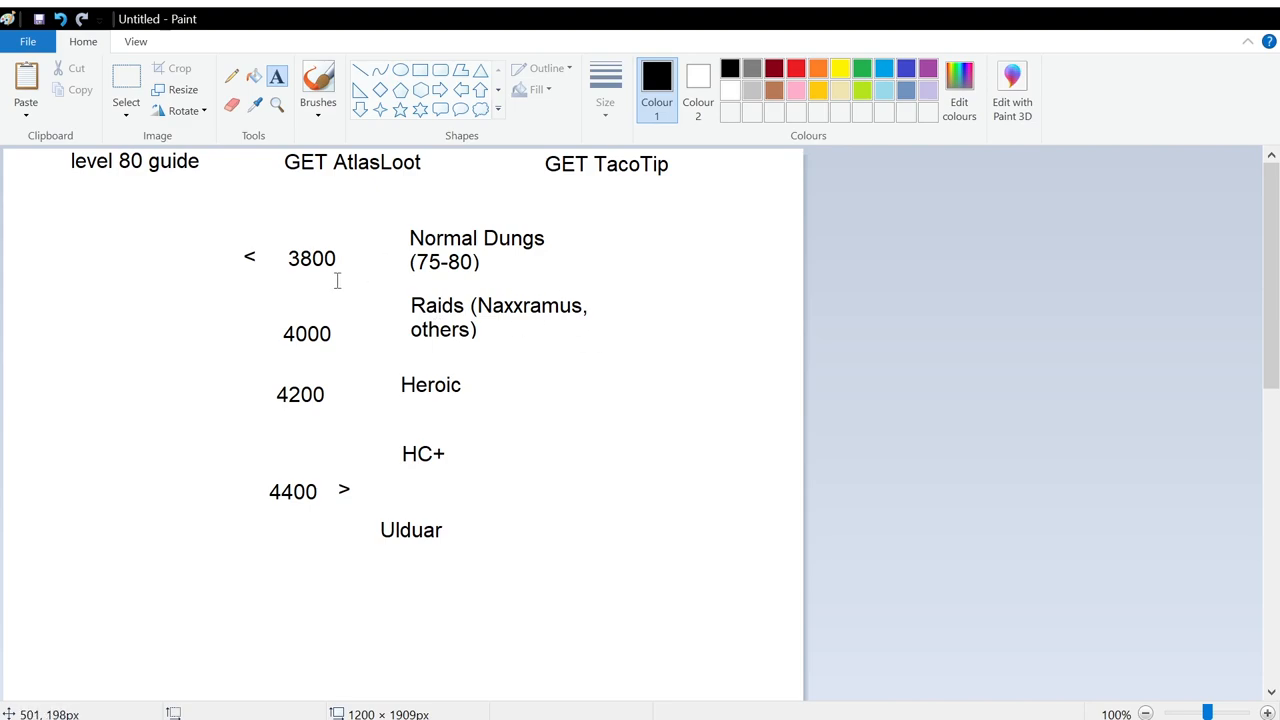
{"action": "mouse_move", "coordinate": [298, 257]}
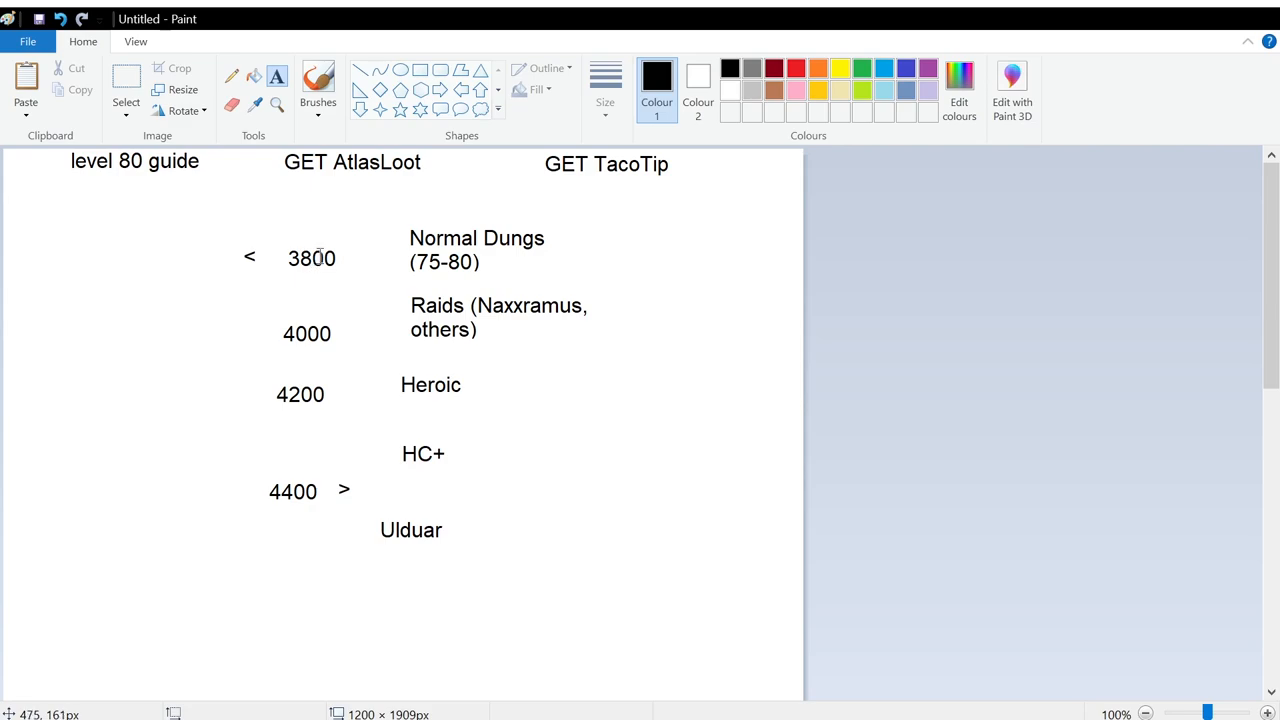
{"action": "mouse_move", "coordinate": [462, 307]}
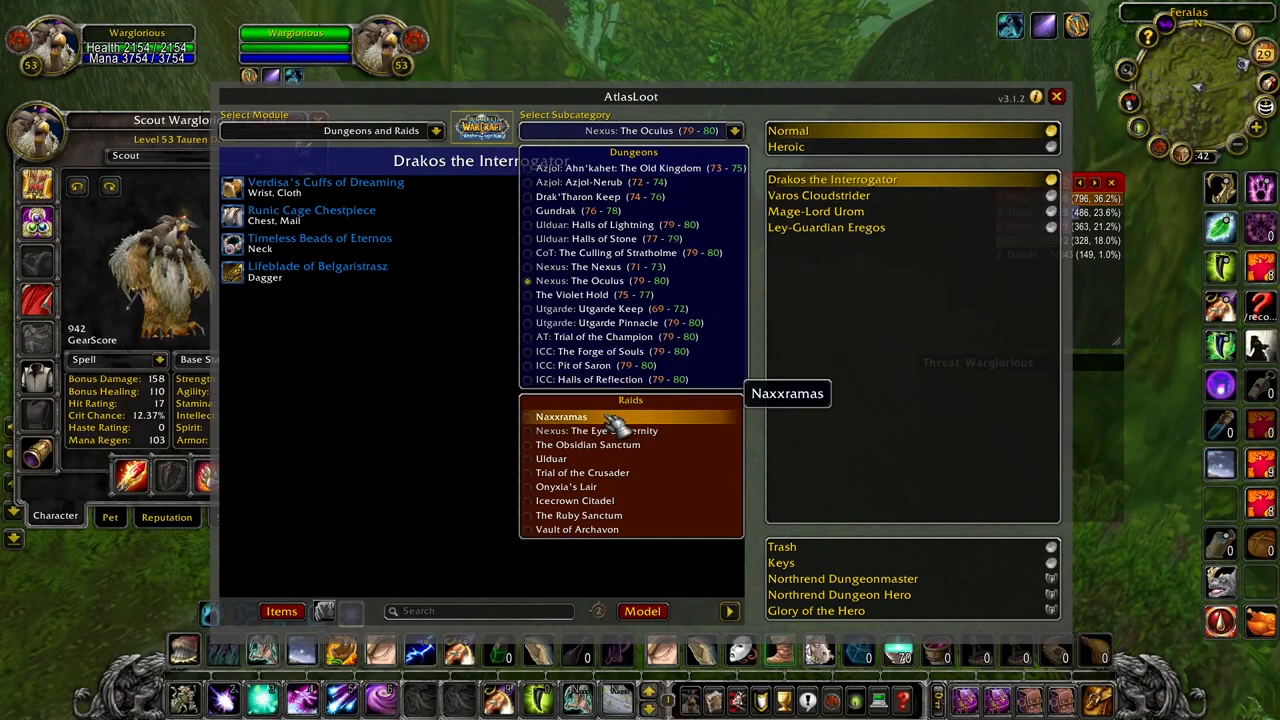
- Switch AtlasLoot to the Naxxramas raid and browse its bosses, starting with Anub'Rekhan
{"action": "left_click", "coordinate": [561, 416]}
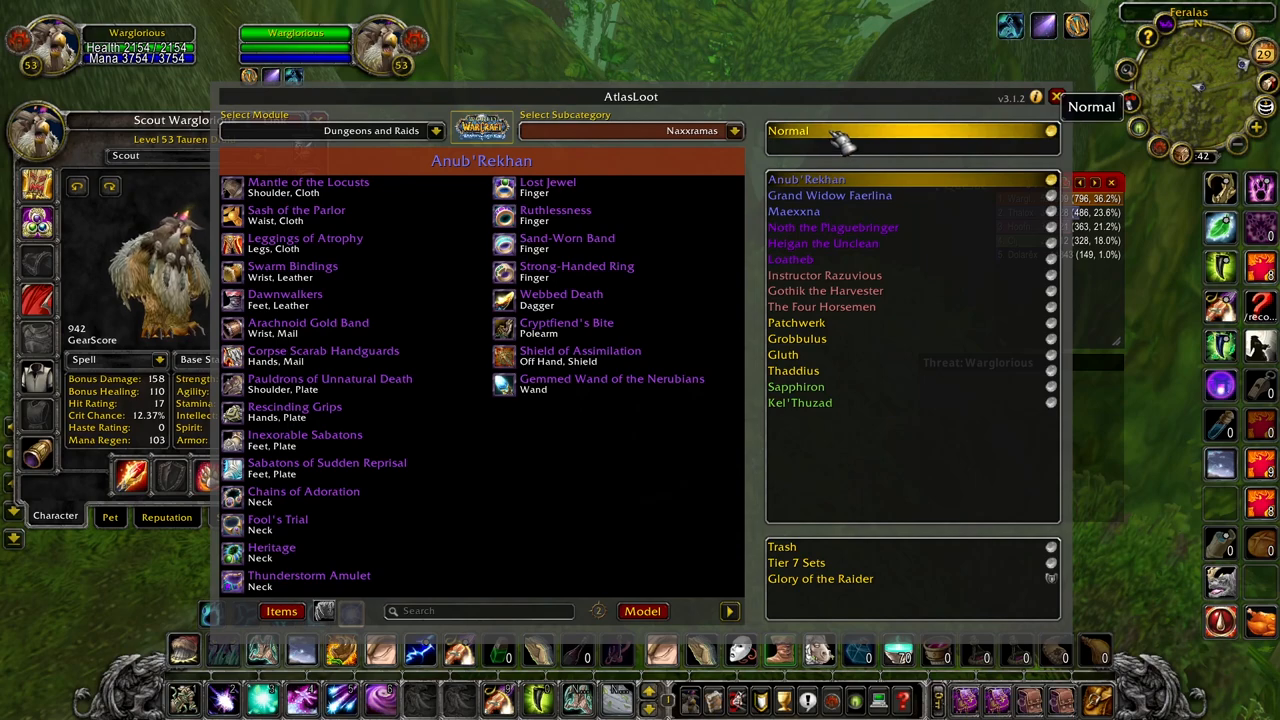
{"action": "mouse_move", "coordinate": [835, 145]}
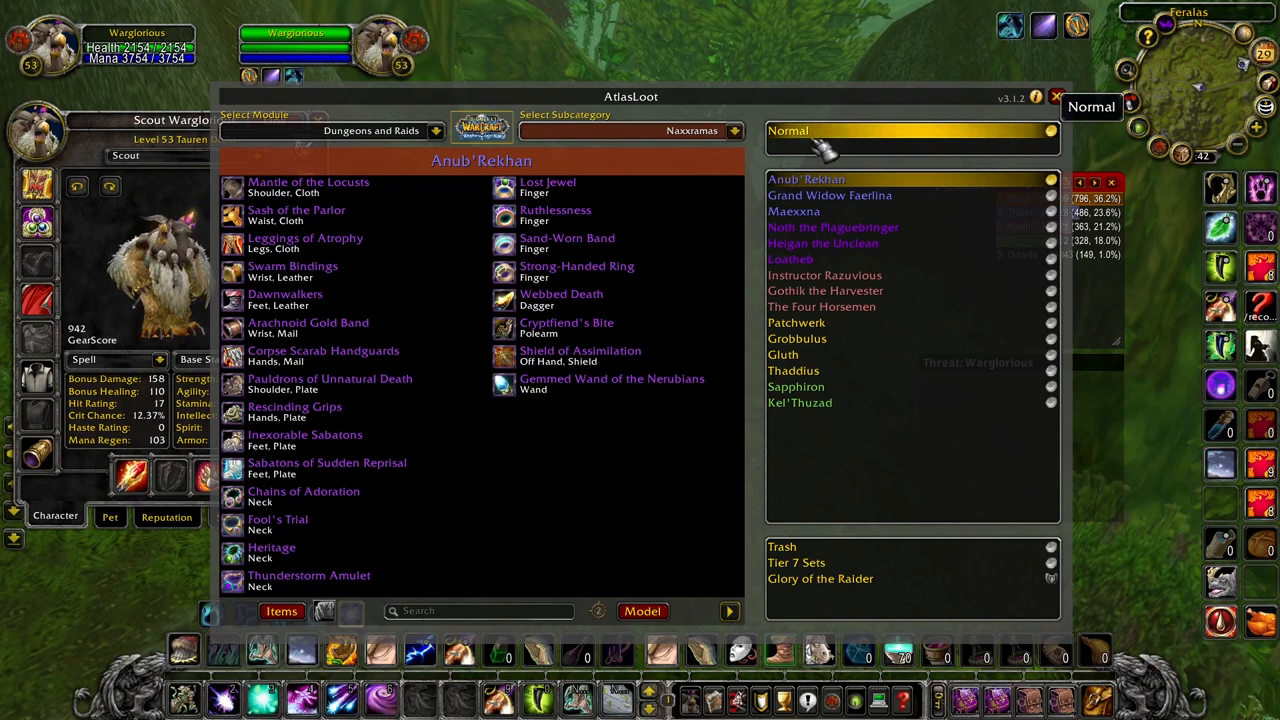
{"action": "mouse_move", "coordinate": [675, 495]}
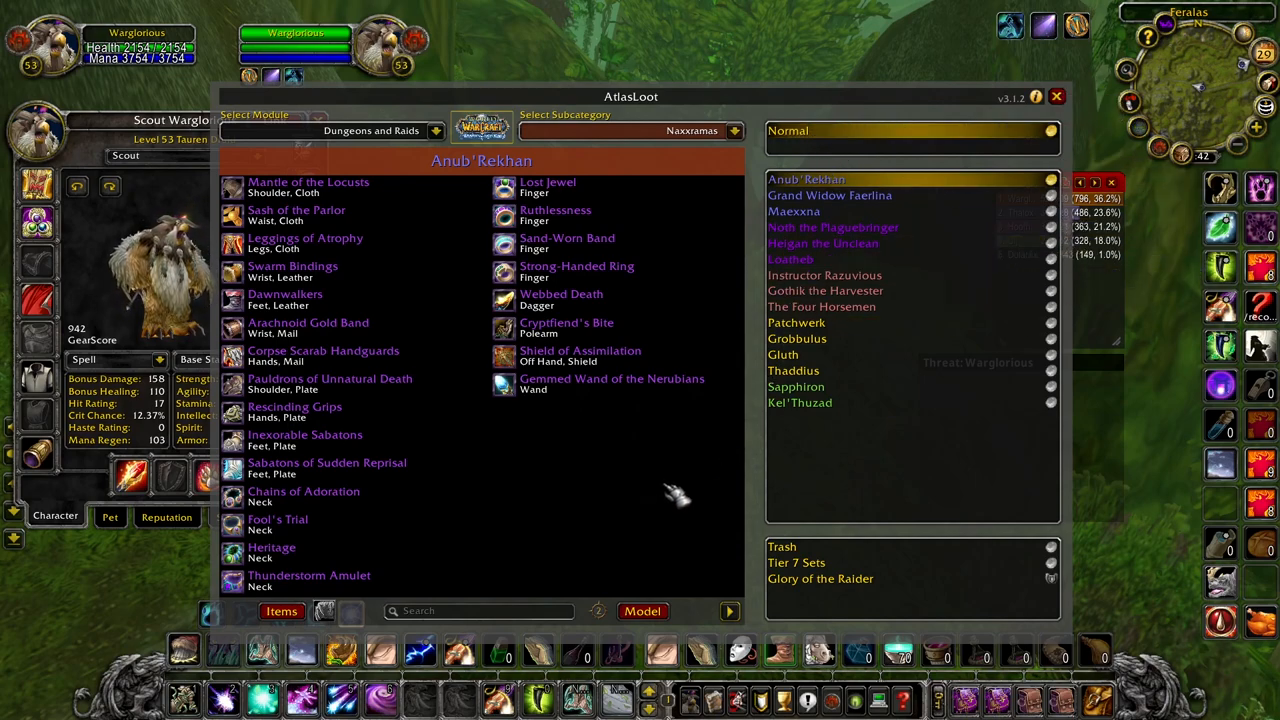
{"action": "mouse_move", "coordinate": [296, 214]}
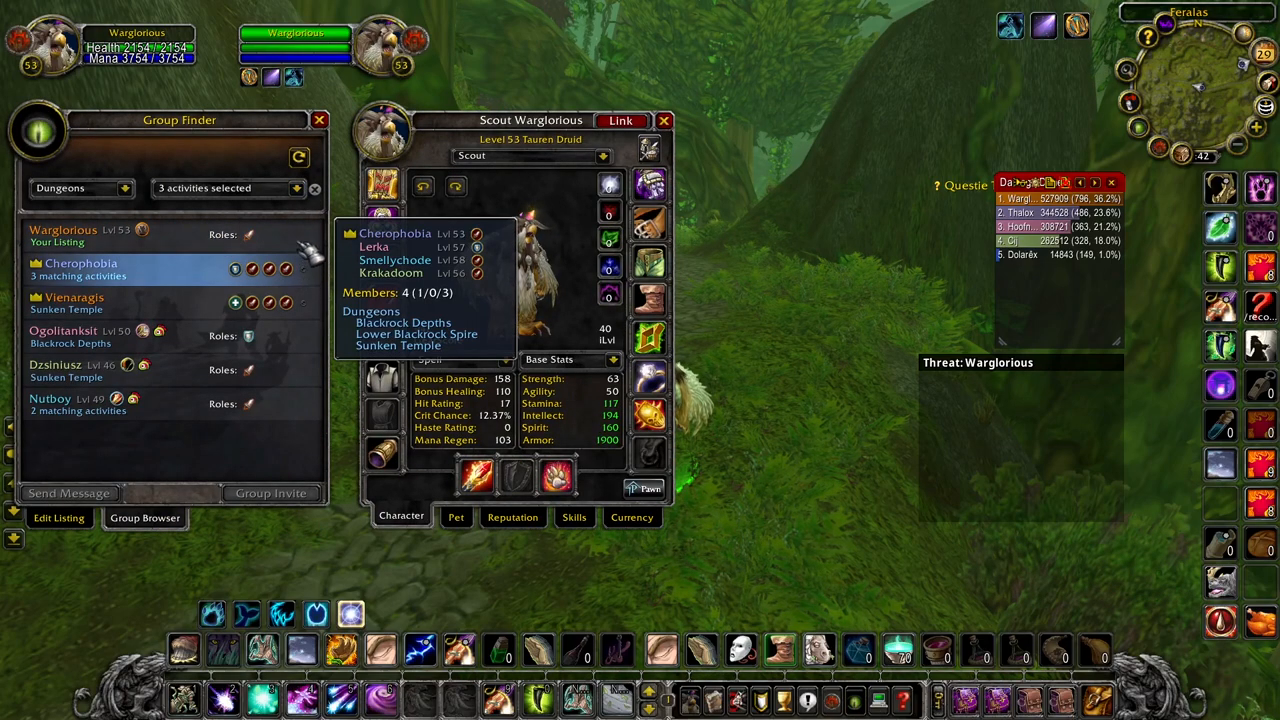
{"action": "left_click", "coordinate": [319, 120]}
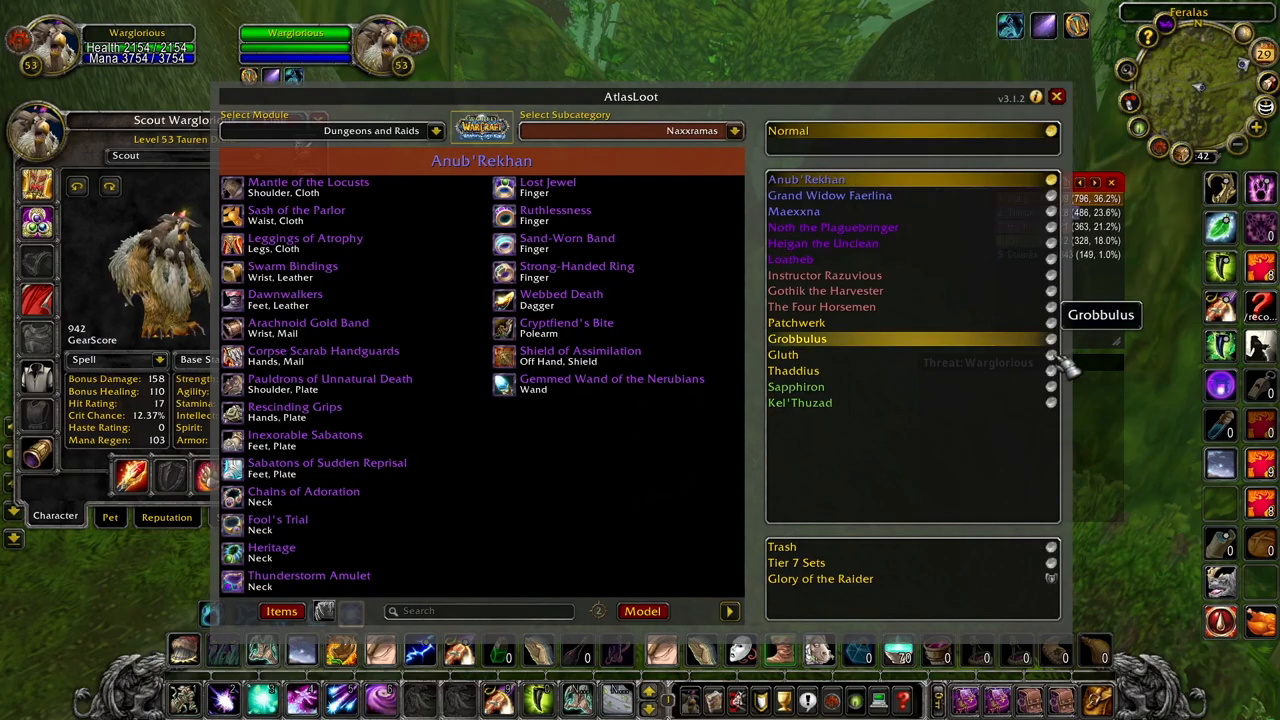
{"action": "mouse_move", "coordinate": [850, 435]}
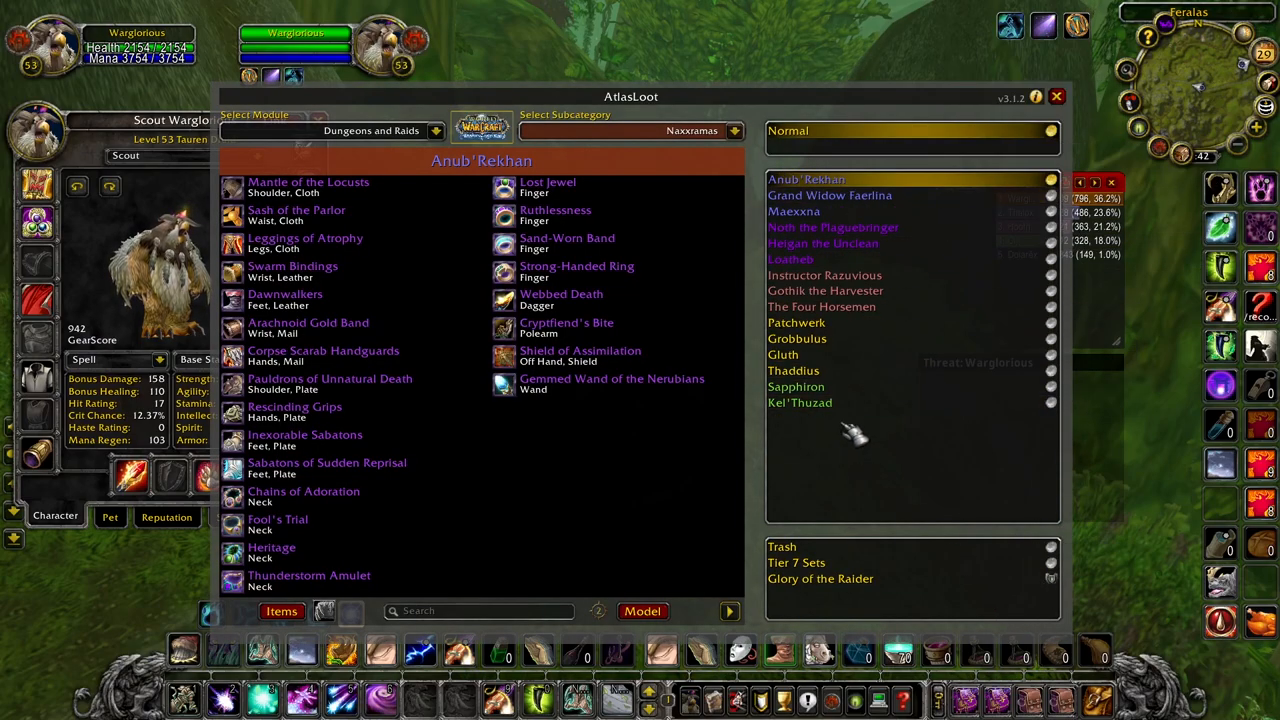
{"action": "mouse_move", "coordinate": [685, 460]}
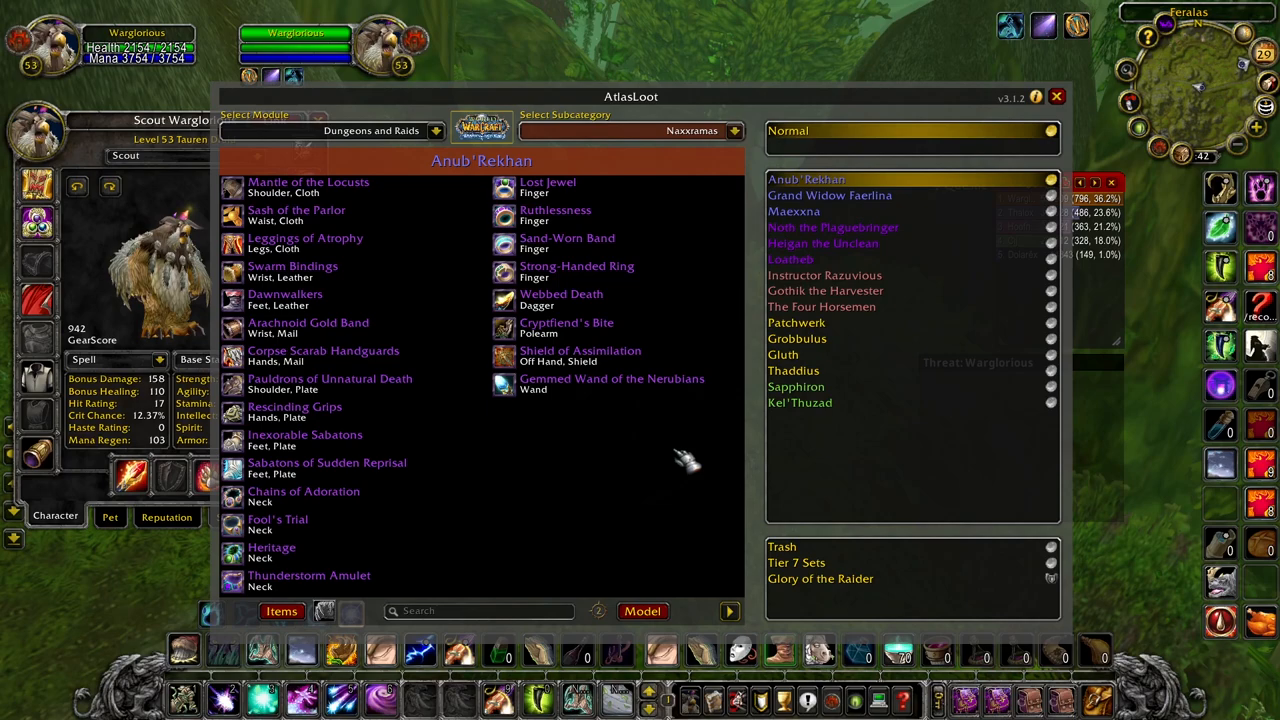
{"action": "left_click", "coordinate": [800, 402]}
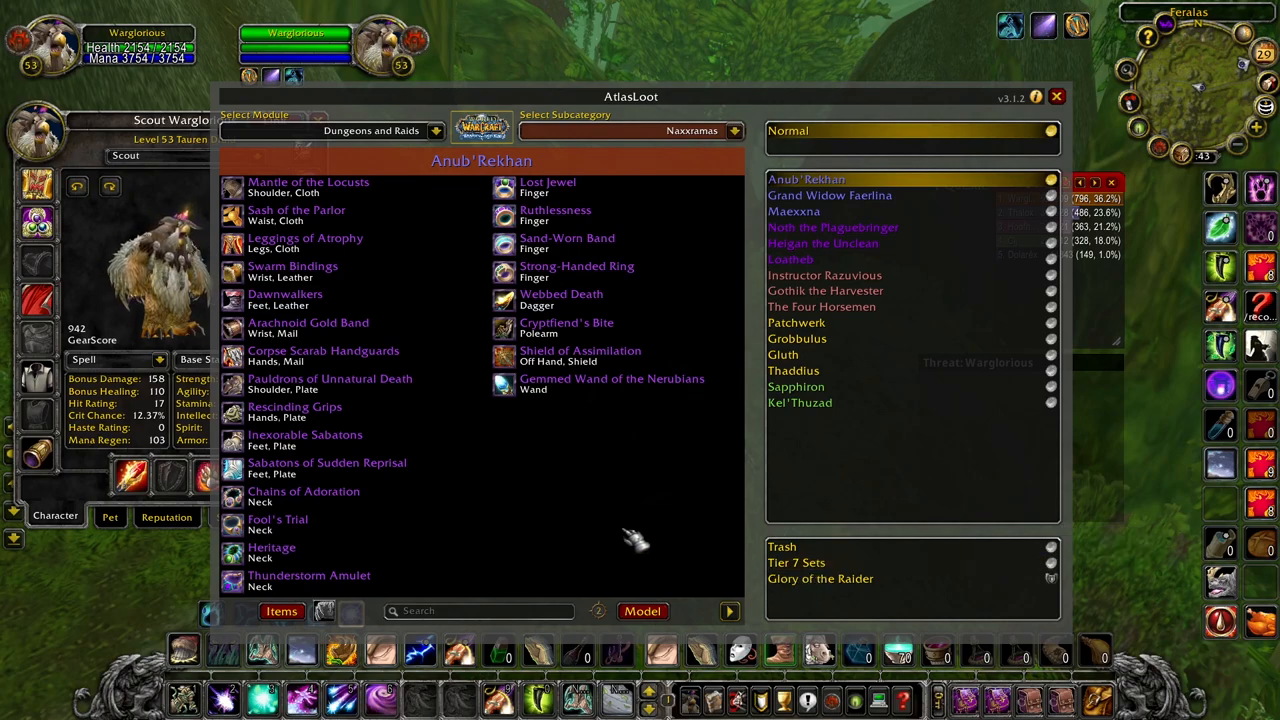
{"action": "mouse_move", "coordinate": [710, 475]}
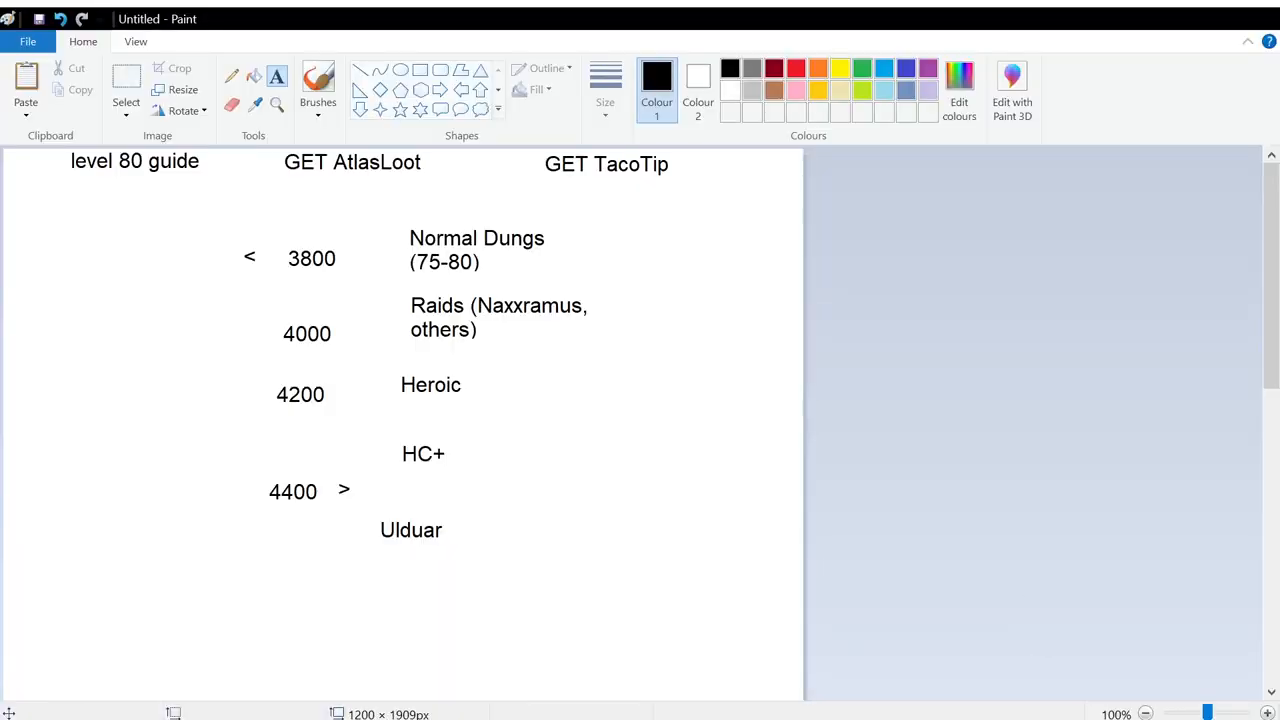
{"action": "mouse_move", "coordinate": [524, 325]}
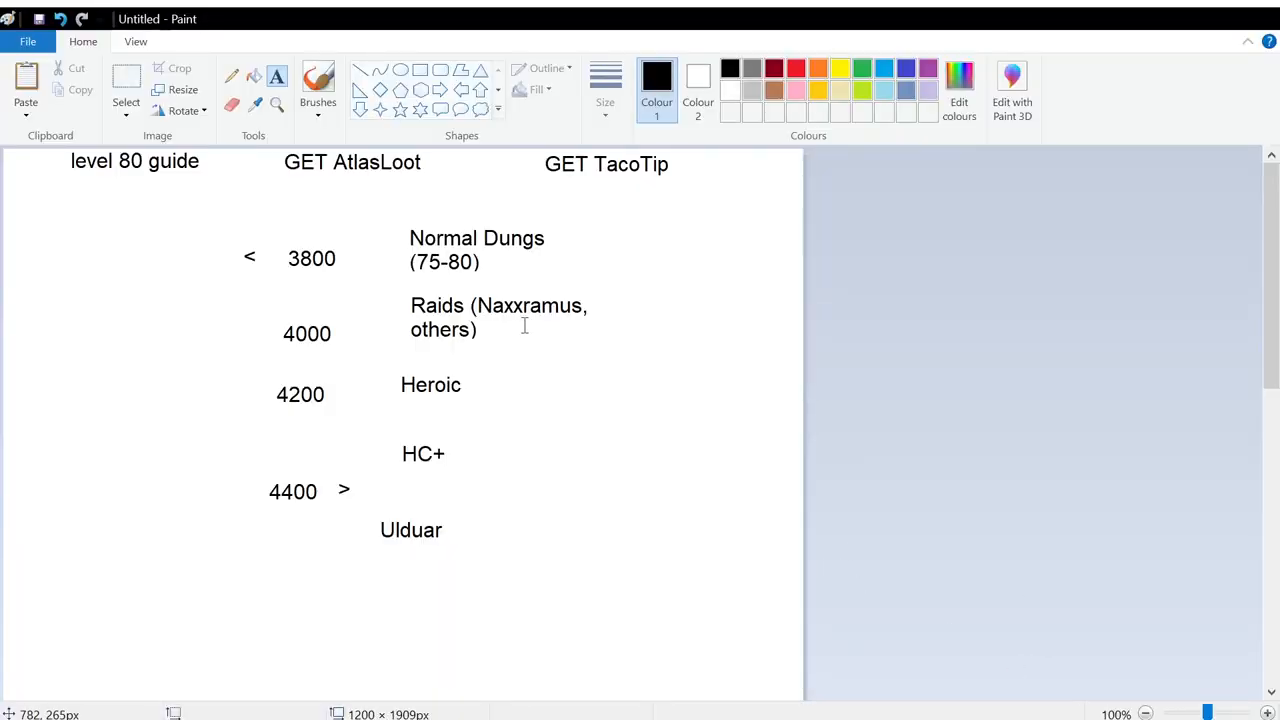
{"action": "mouse_move", "coordinate": [590, 370]}
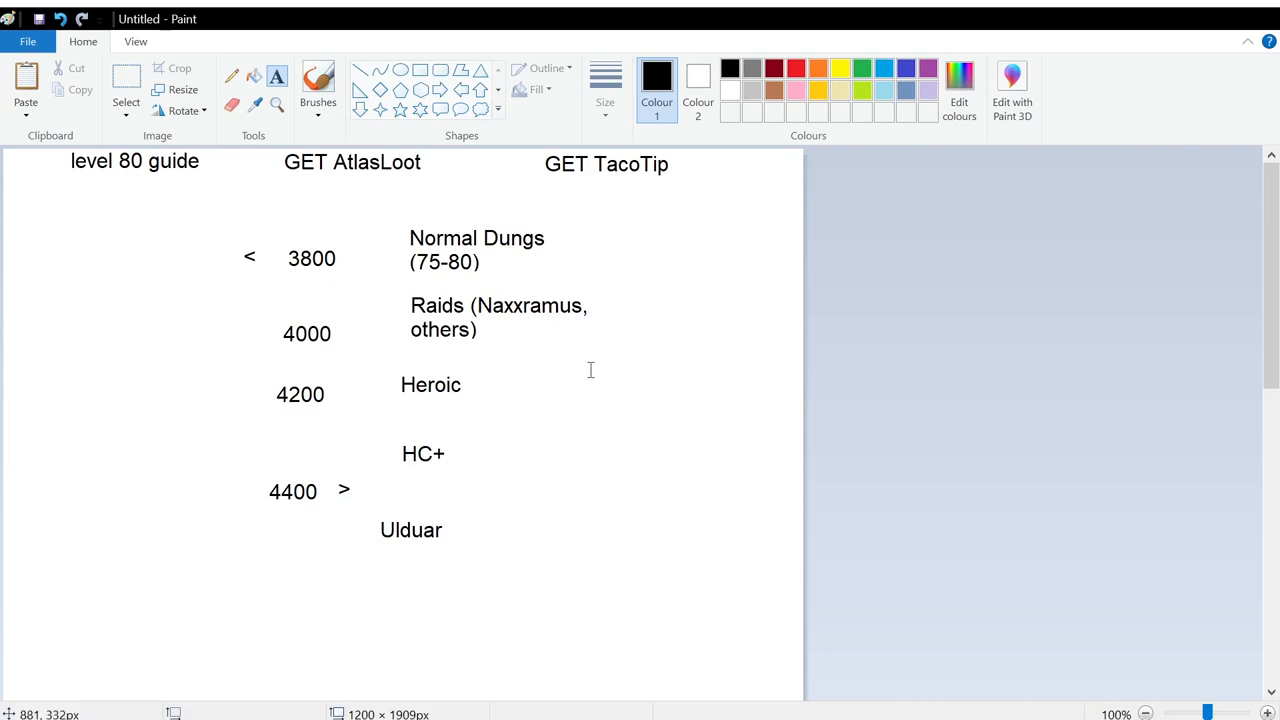
{"action": "mouse_move", "coordinate": [393, 415]}
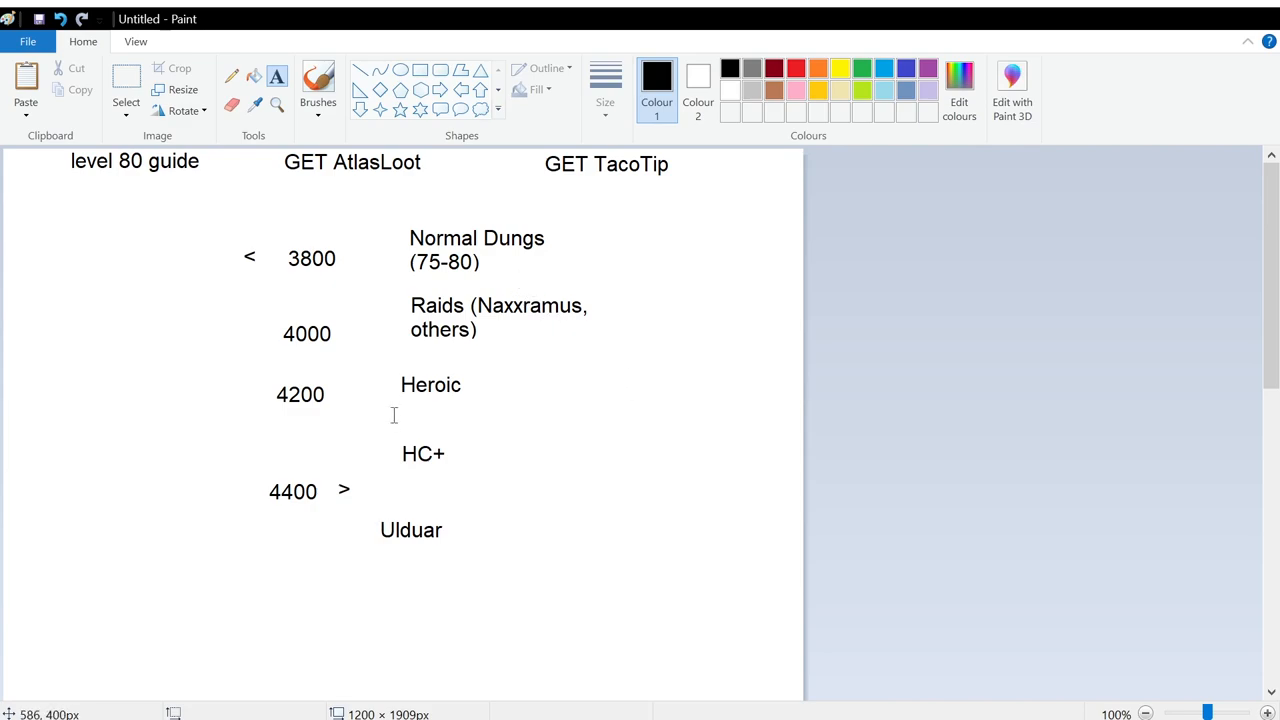
{"action": "mouse_move", "coordinate": [288, 390]}
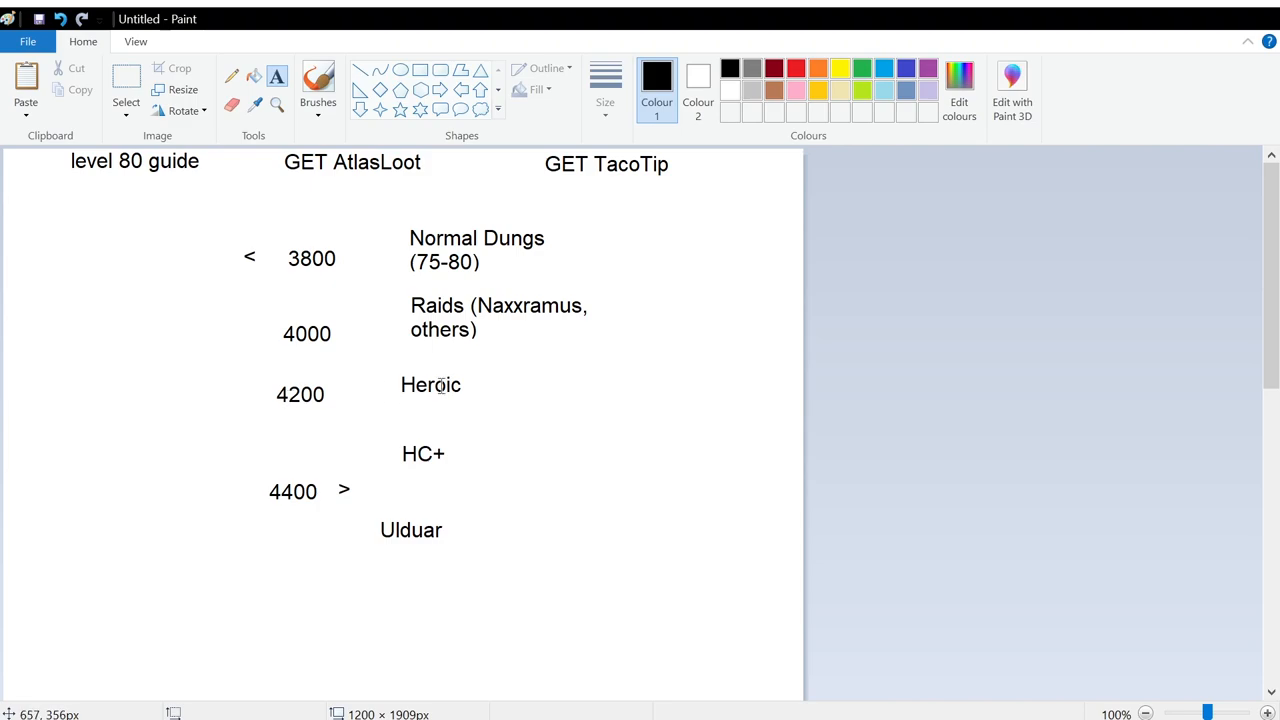
{"action": "mouse_move", "coordinate": [430, 453]}
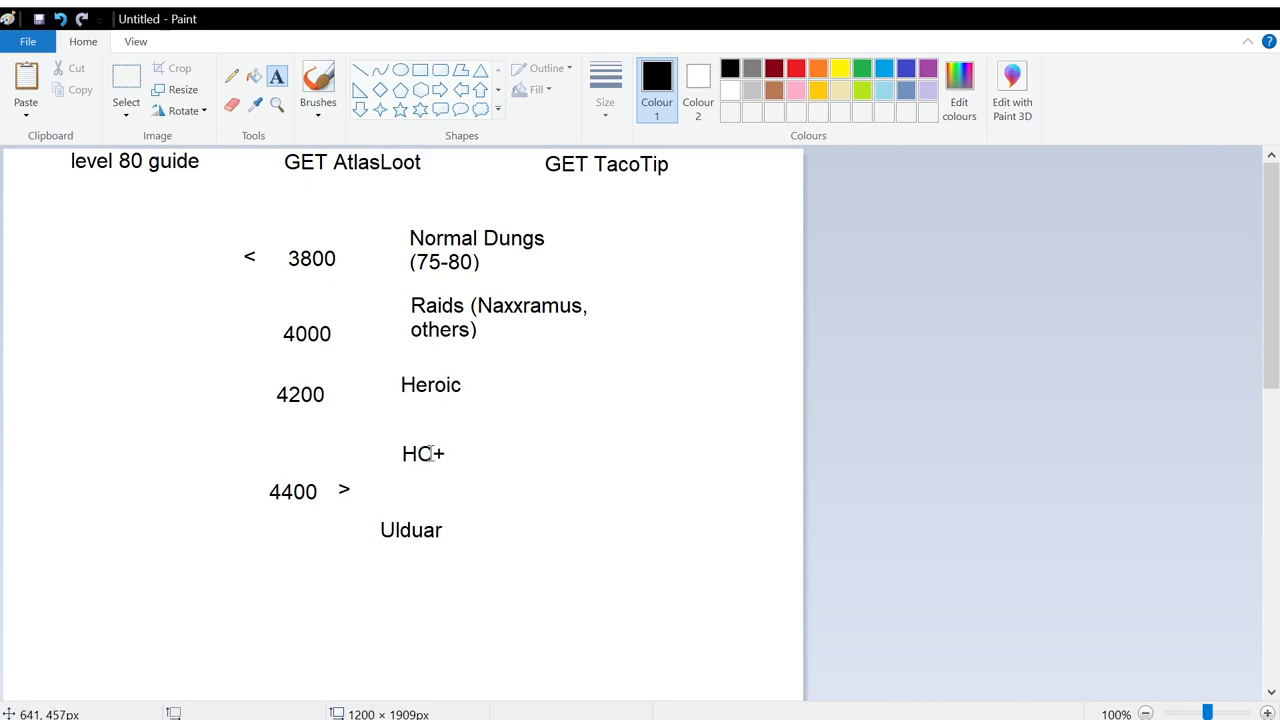
{"action": "mouse_move", "coordinate": [468, 453]}
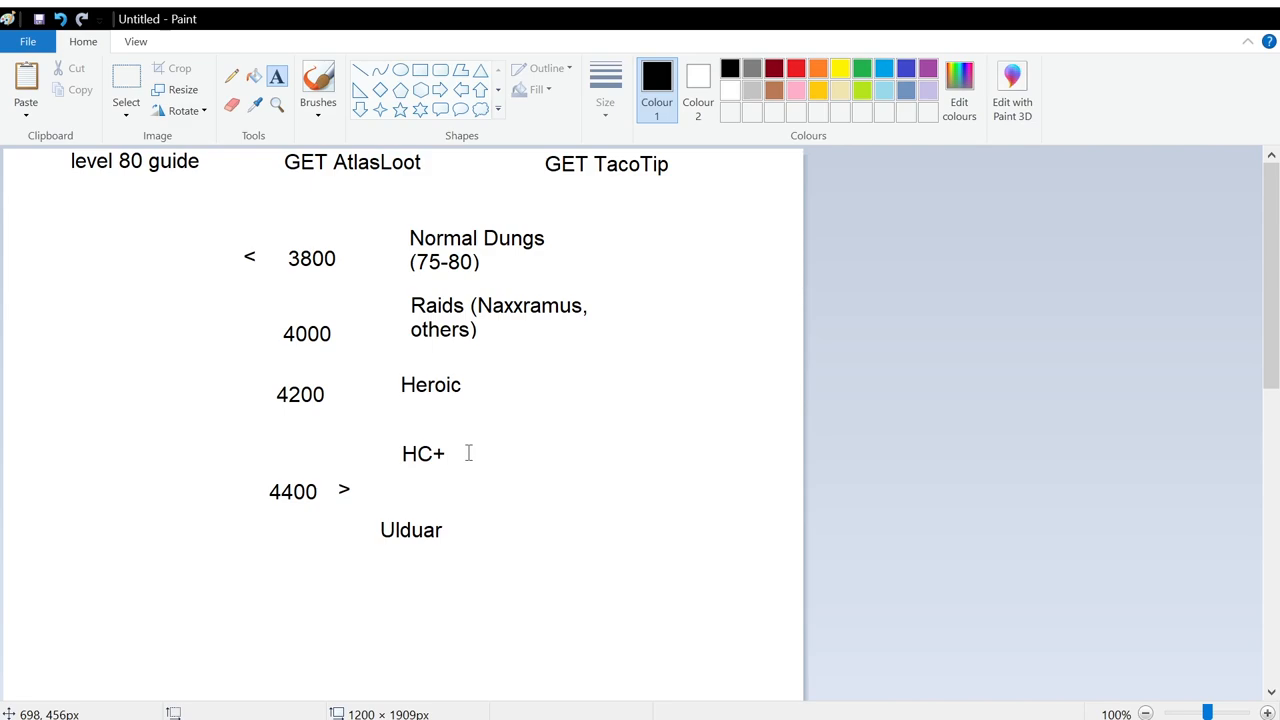
{"action": "mouse_move", "coordinate": [307, 395]}
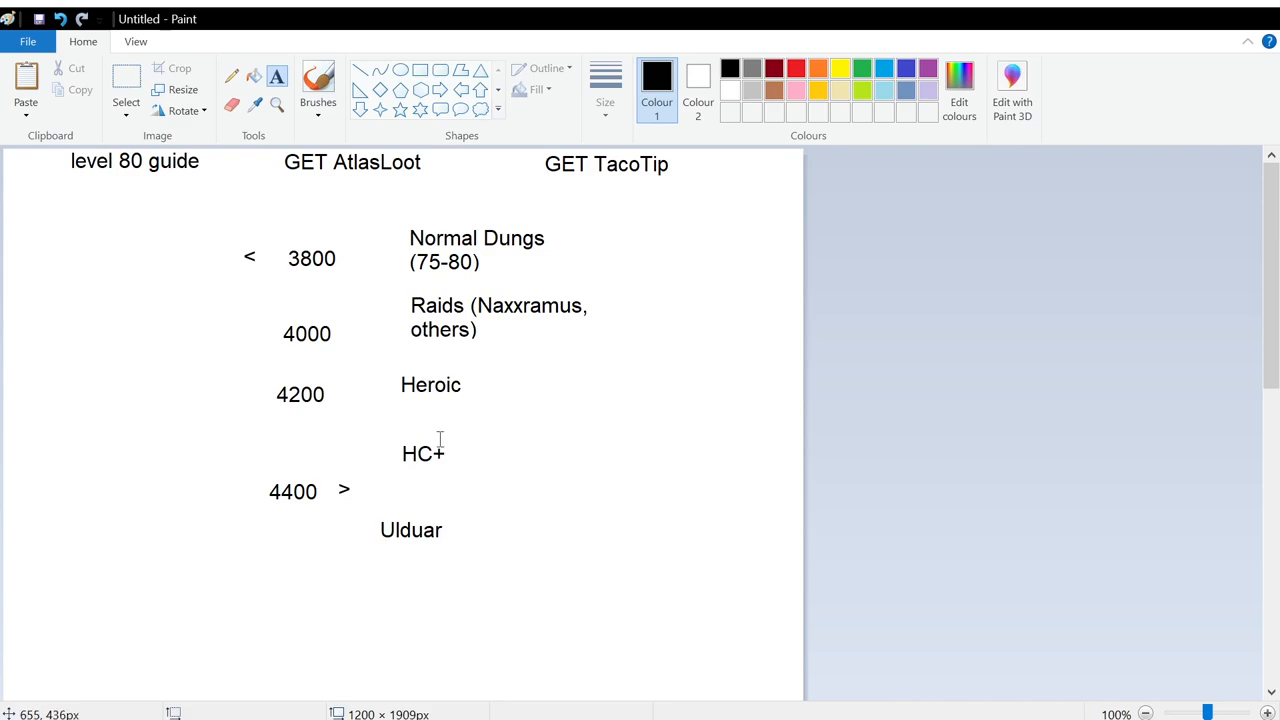
{"action": "mouse_move", "coordinate": [440, 441]}
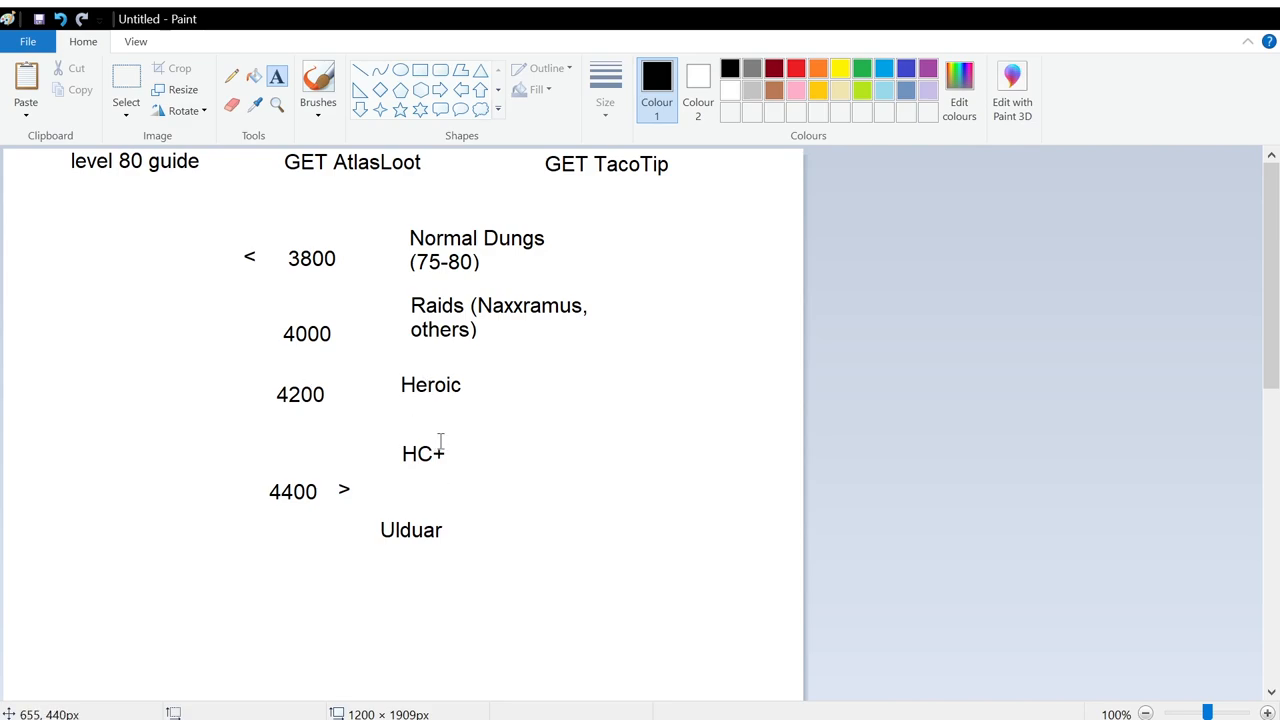
{"action": "mouse_move", "coordinate": [371, 442]}
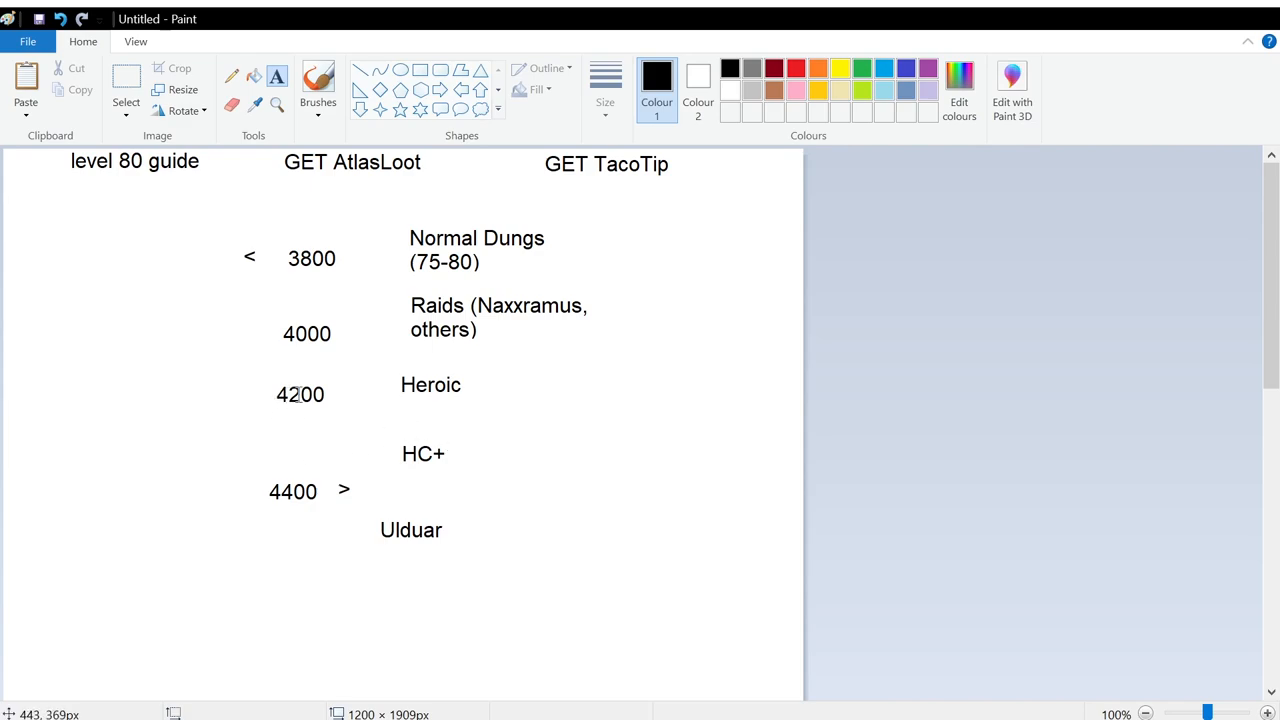
{"action": "mouse_move", "coordinate": [435, 447]}
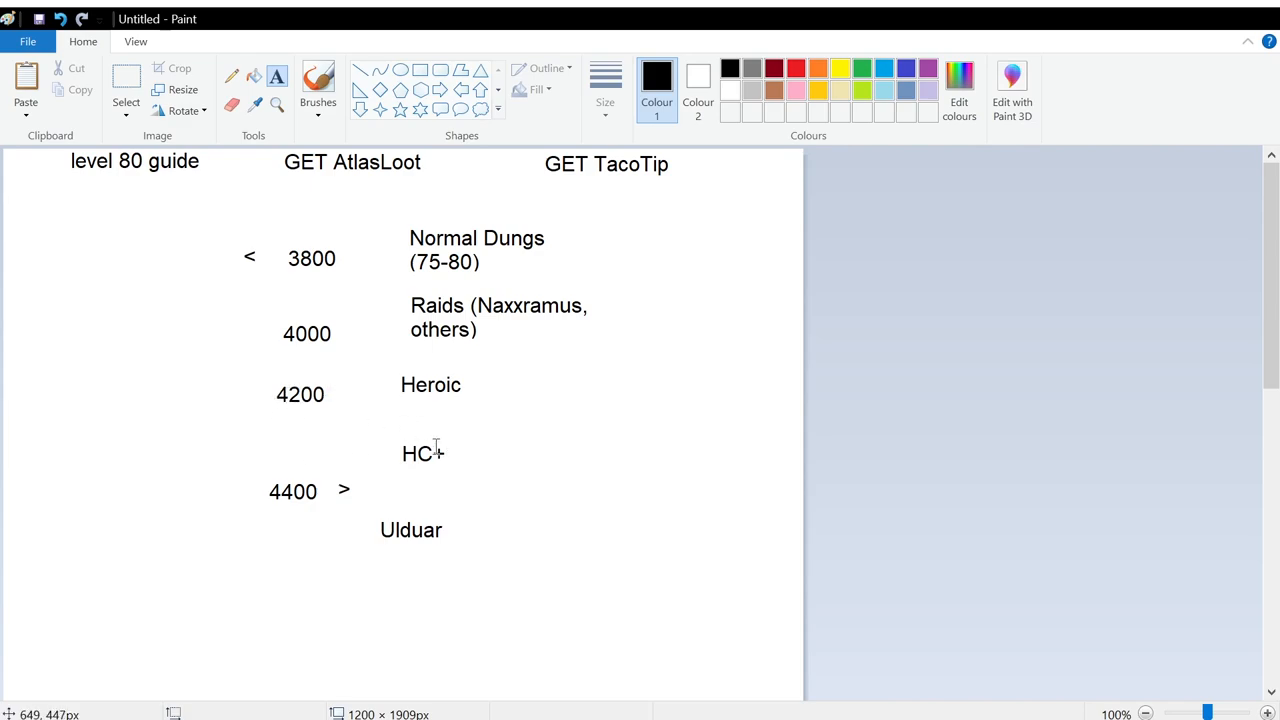
{"action": "mouse_move", "coordinate": [625, 430]}
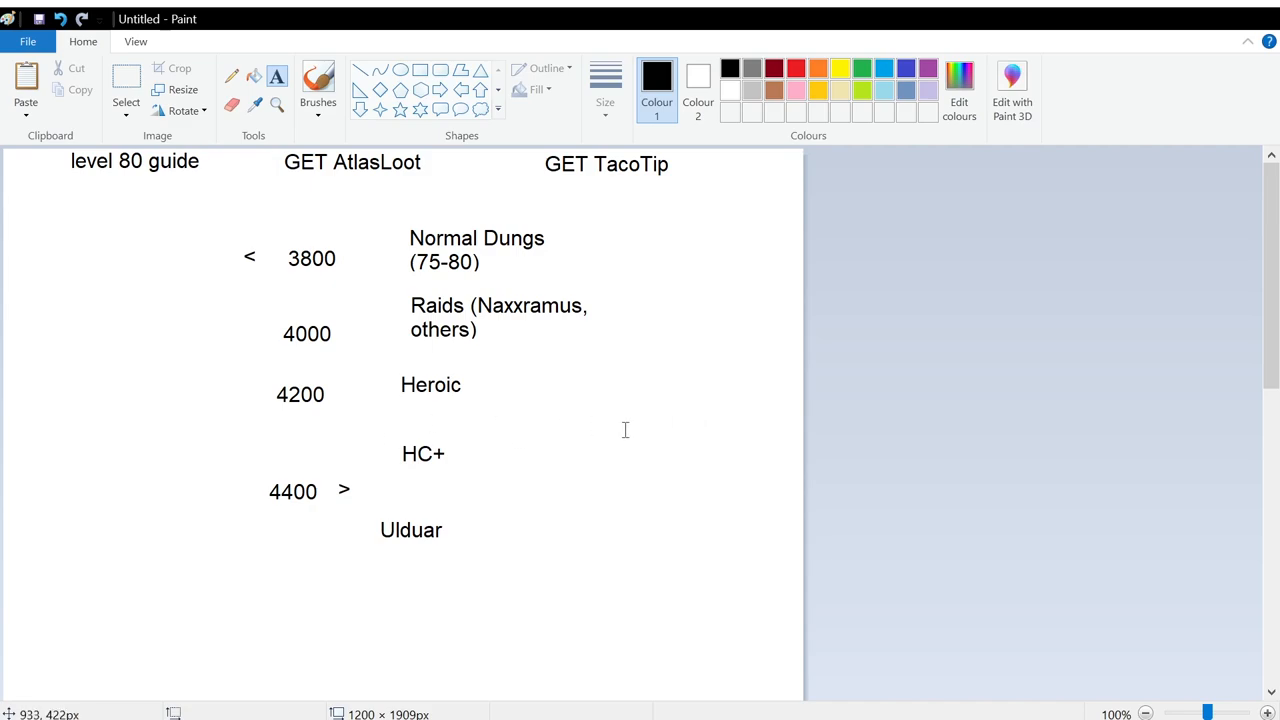
{"action": "mouse_move", "coordinate": [622, 368]}
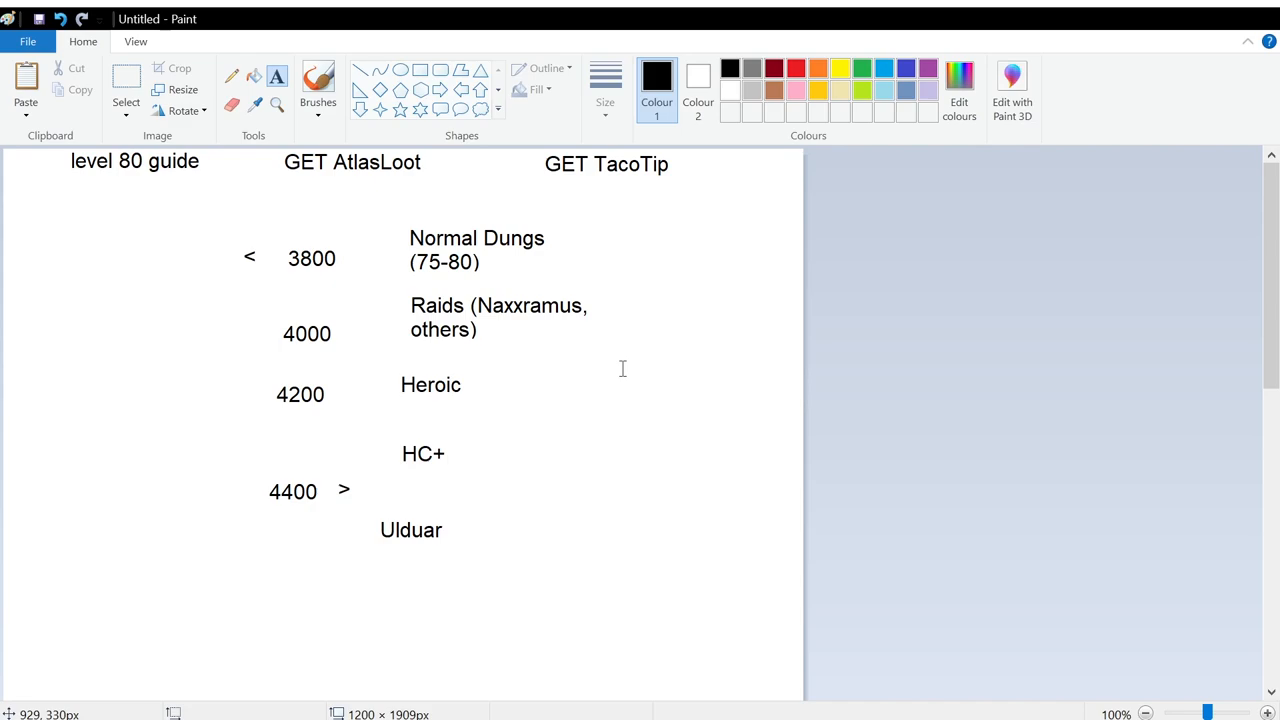
{"action": "mouse_move", "coordinate": [339, 509]}
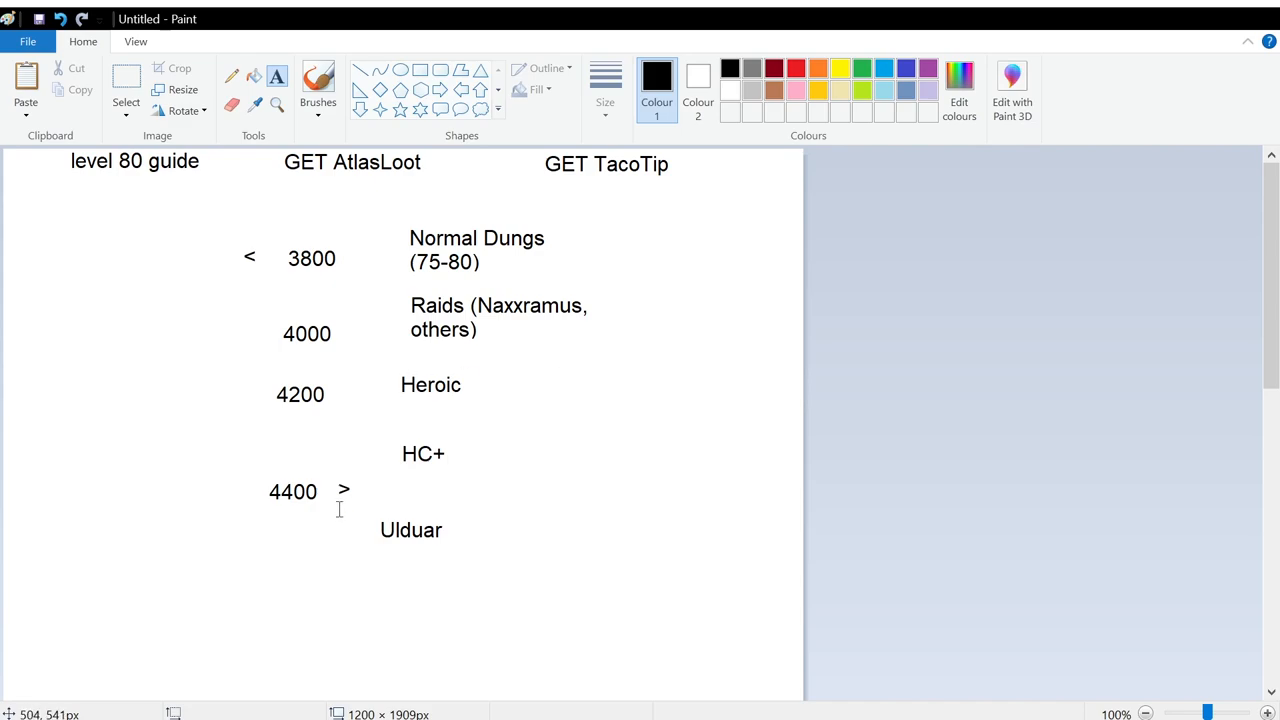
{"action": "mouse_move", "coordinate": [322, 505]}
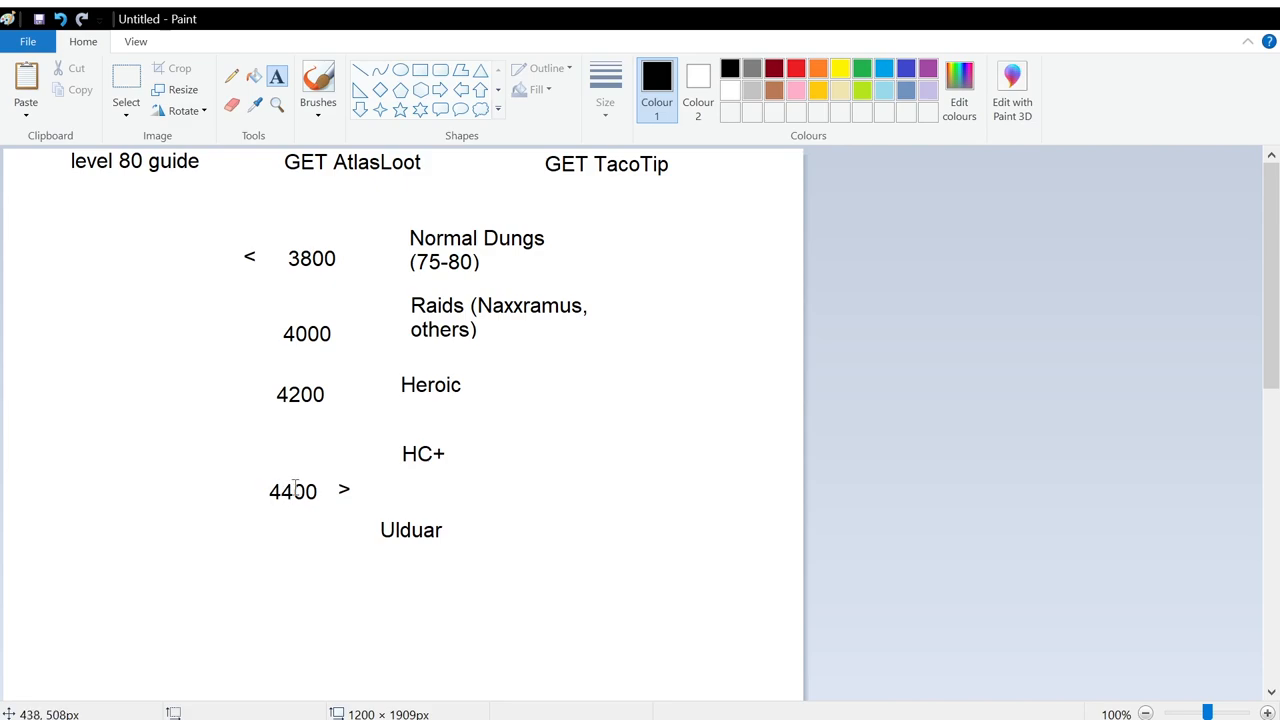
{"action": "mouse_move", "coordinate": [426, 508]}
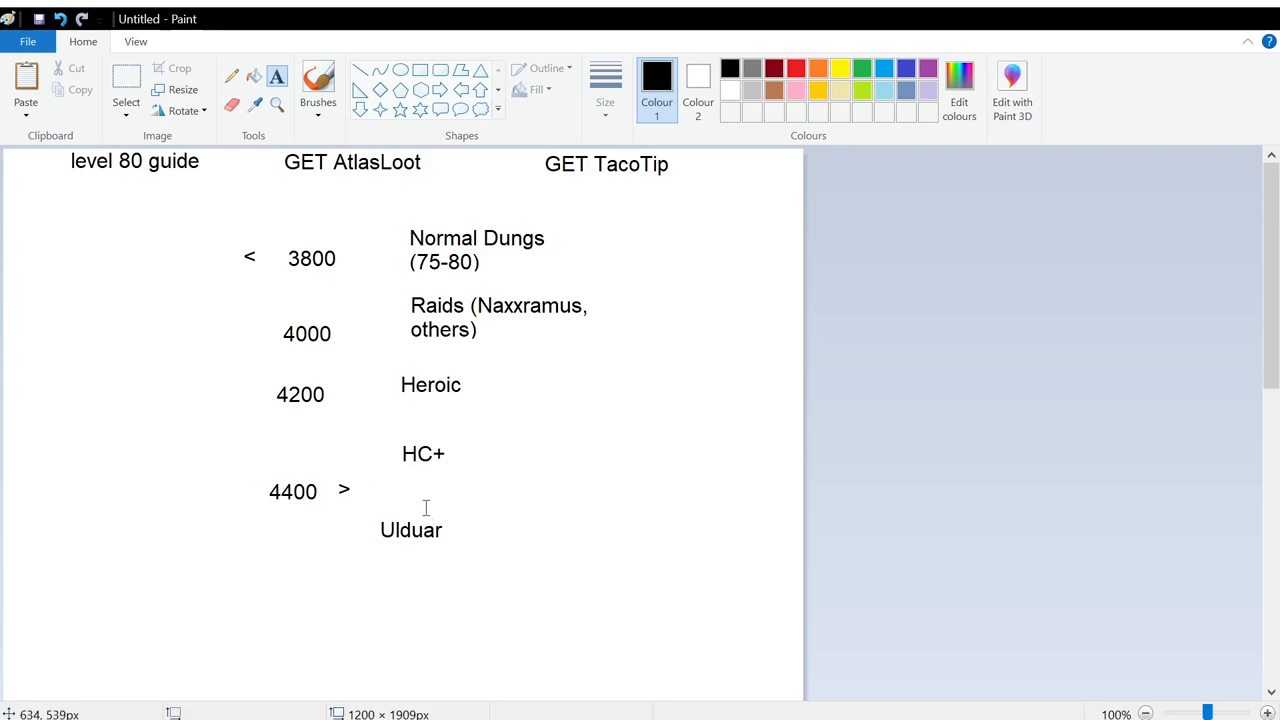
{"action": "mouse_move", "coordinate": [408, 522]}
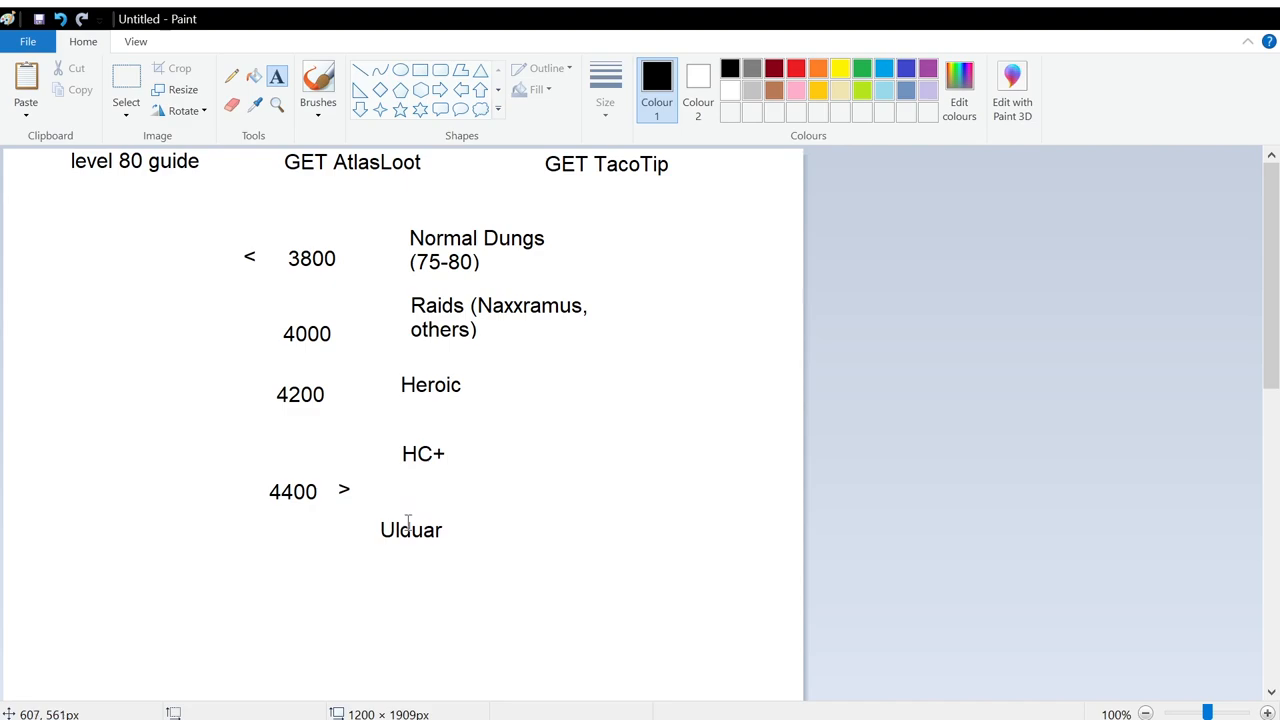
{"action": "mouse_move", "coordinate": [378, 537]}
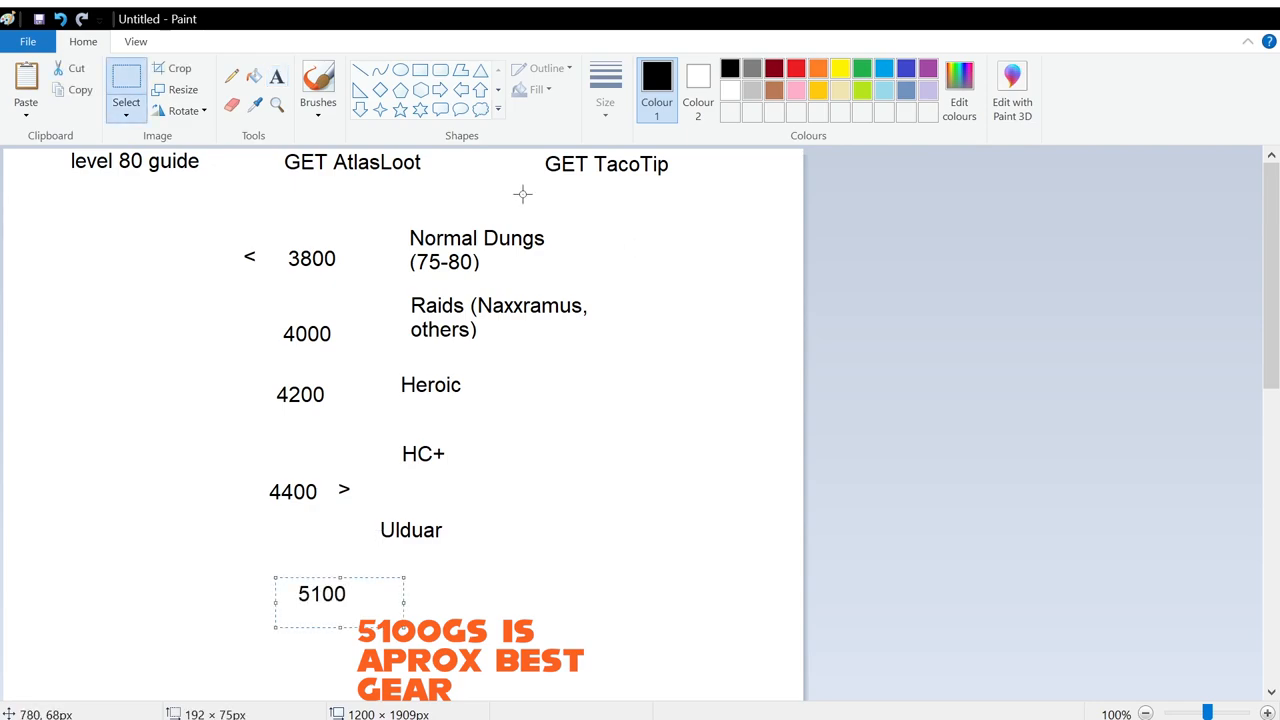
{"action": "mouse_move", "coordinate": [452, 190]}
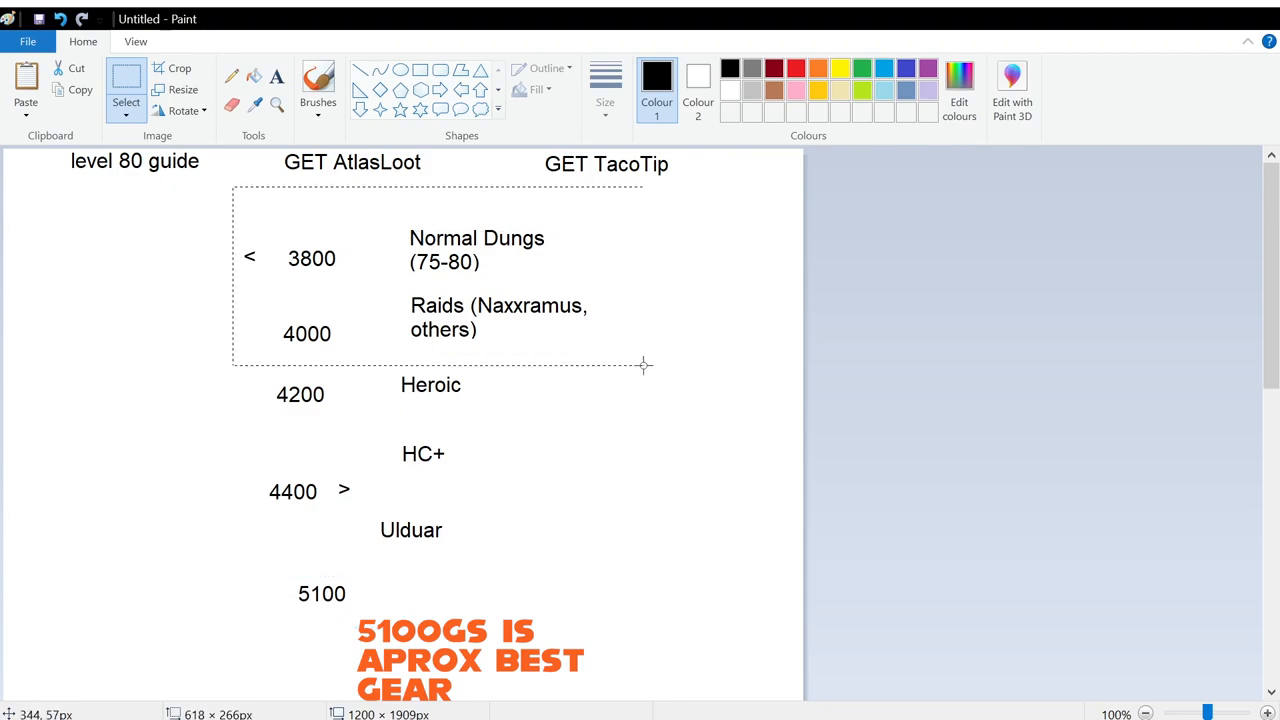
- Highlight the 3800–4000 rows and the gap between Ulduar and 5100
{"action": "left_click_drag", "start_coordinate": [643, 365], "coordinate": [637, 668]}
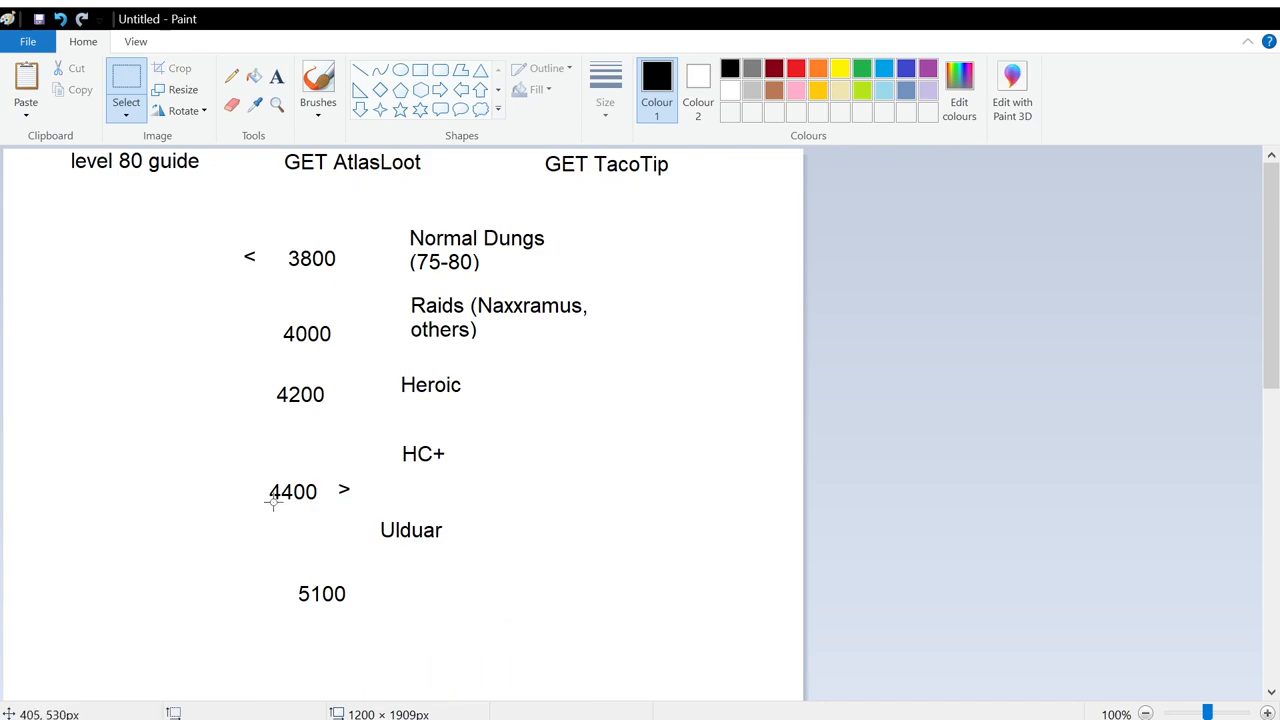
{"action": "mouse_move", "coordinate": [258, 548]}
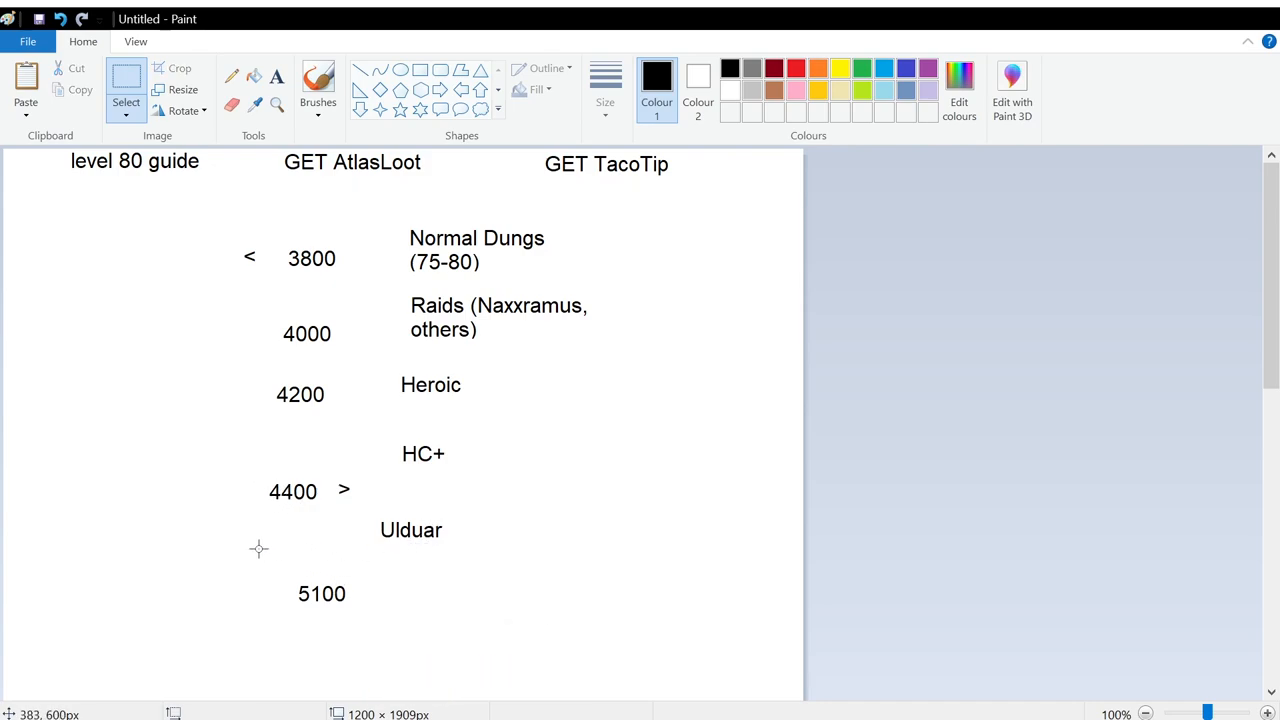
{"action": "left_click_drag", "start_coordinate": [259, 549], "coordinate": [513, 565]}
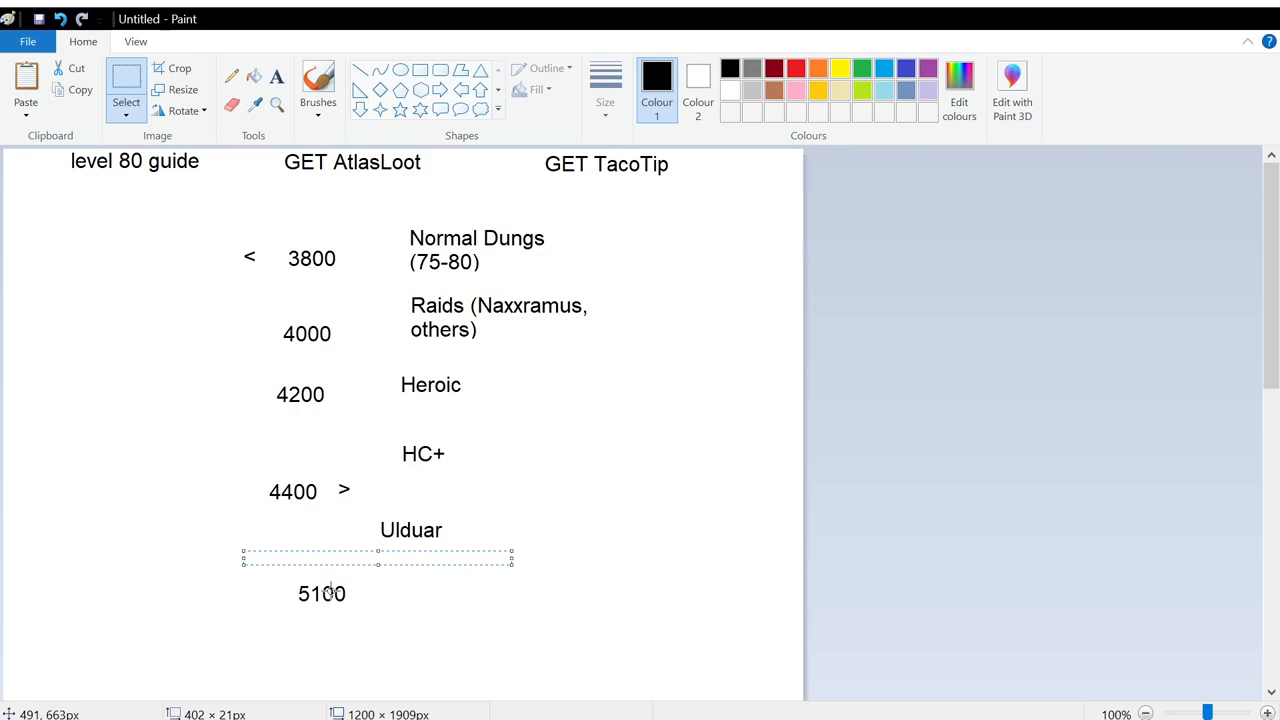
{"action": "mouse_move", "coordinate": [574, 497]}
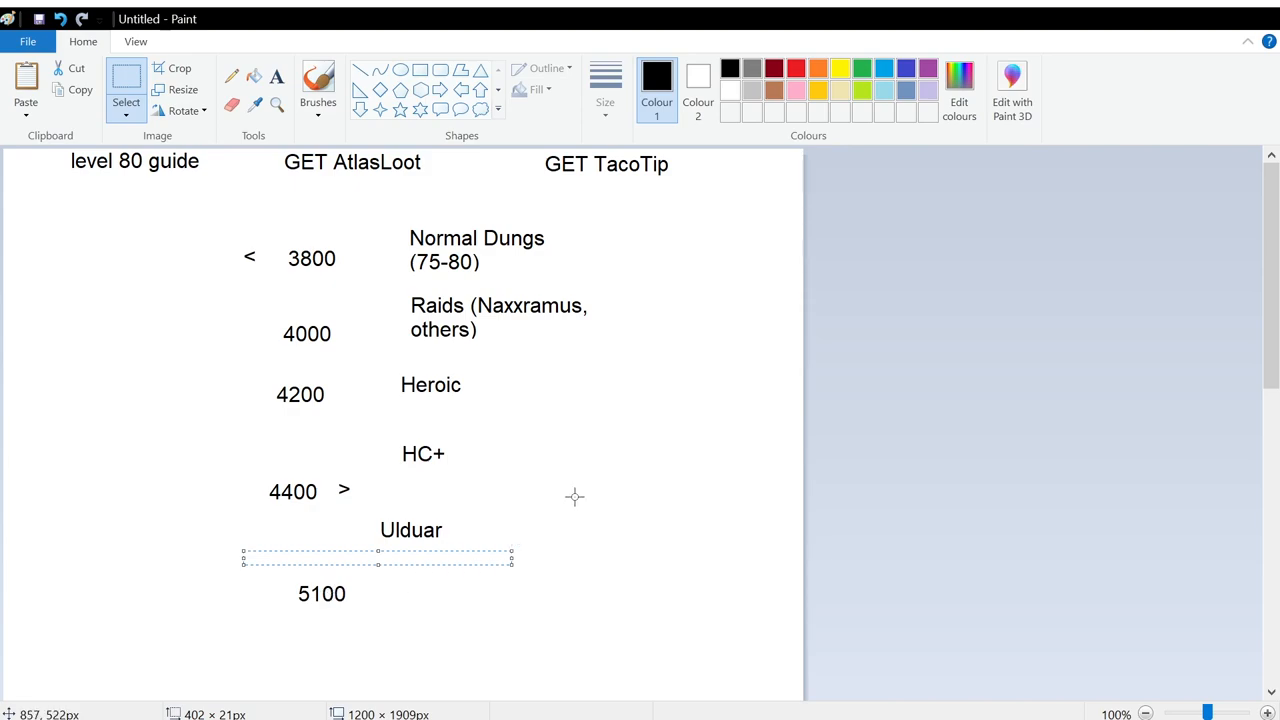
{"action": "mouse_move", "coordinate": [810, 703]}
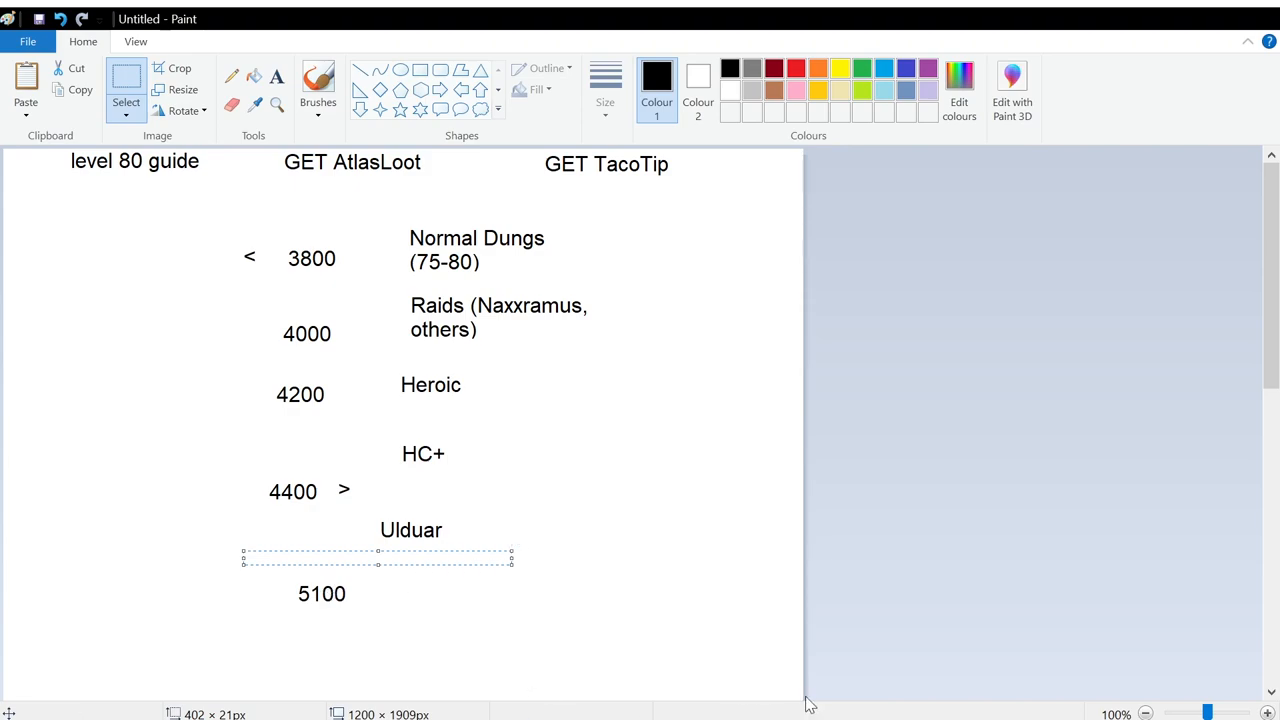
{"action": "mouse_move", "coordinate": [875, 715]}
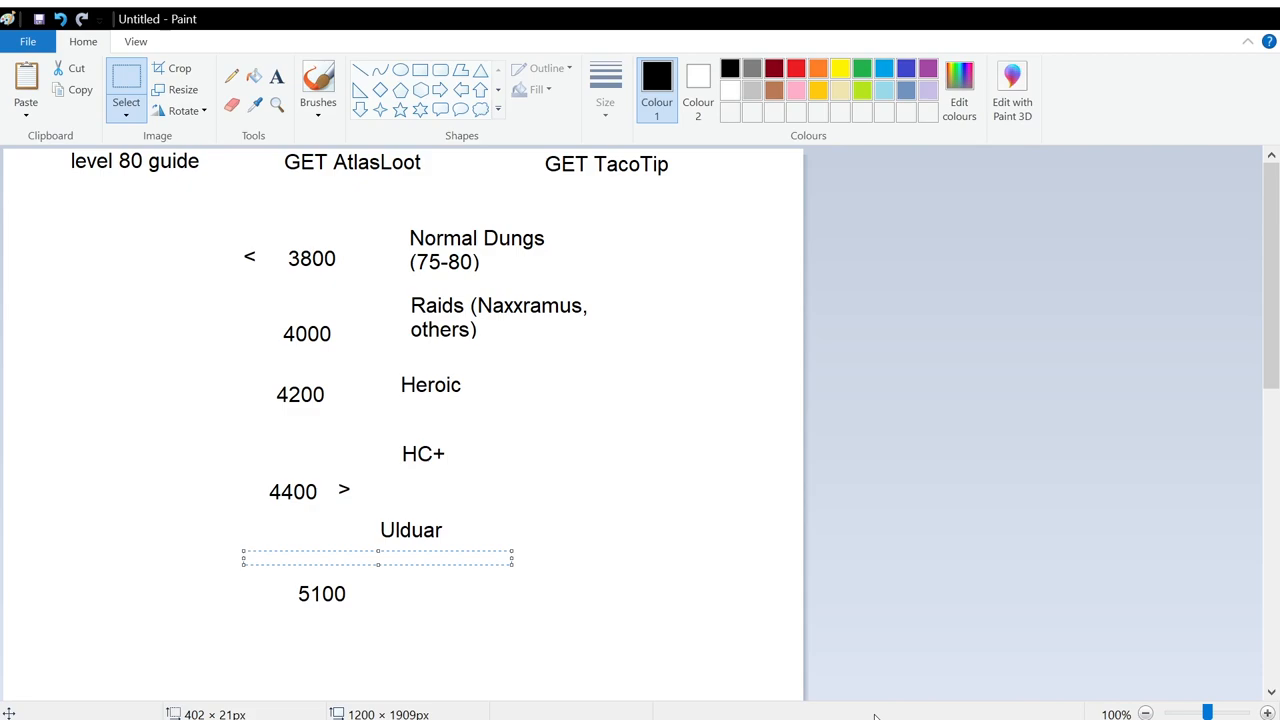
{"action": "mouse_move", "coordinate": [687, 458]}
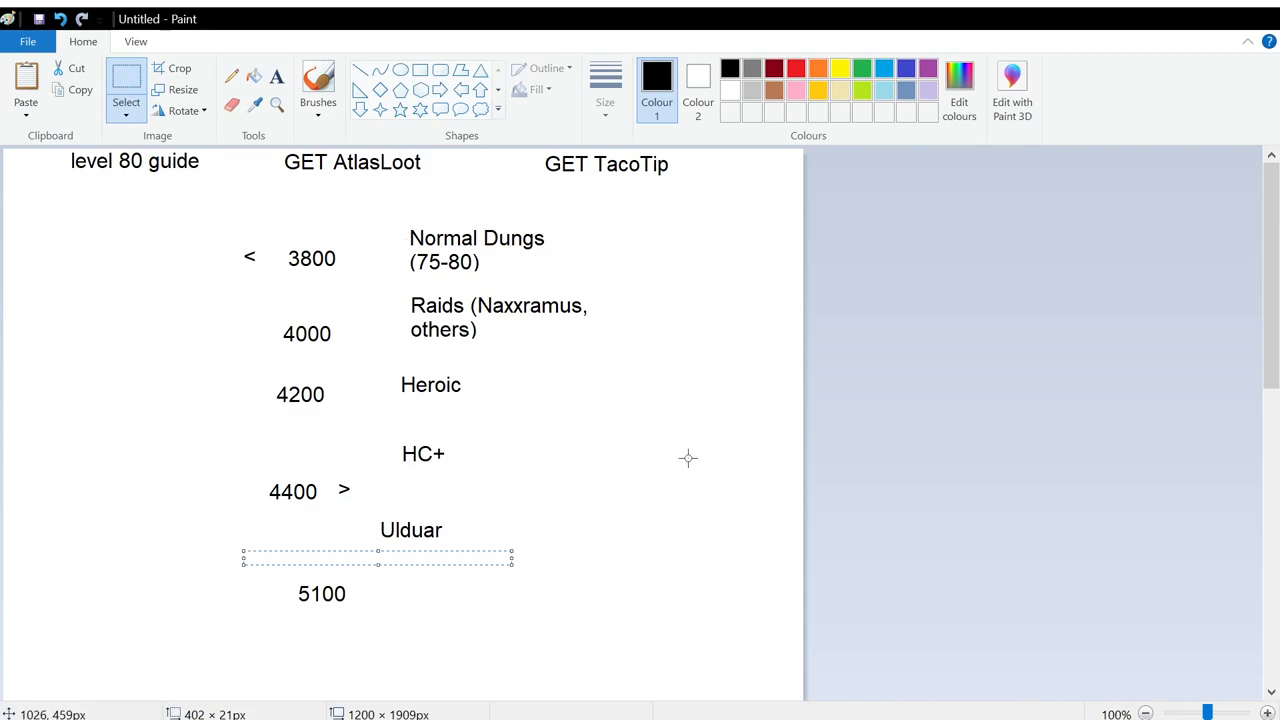
{"action": "mouse_move", "coordinate": [281, 175]}
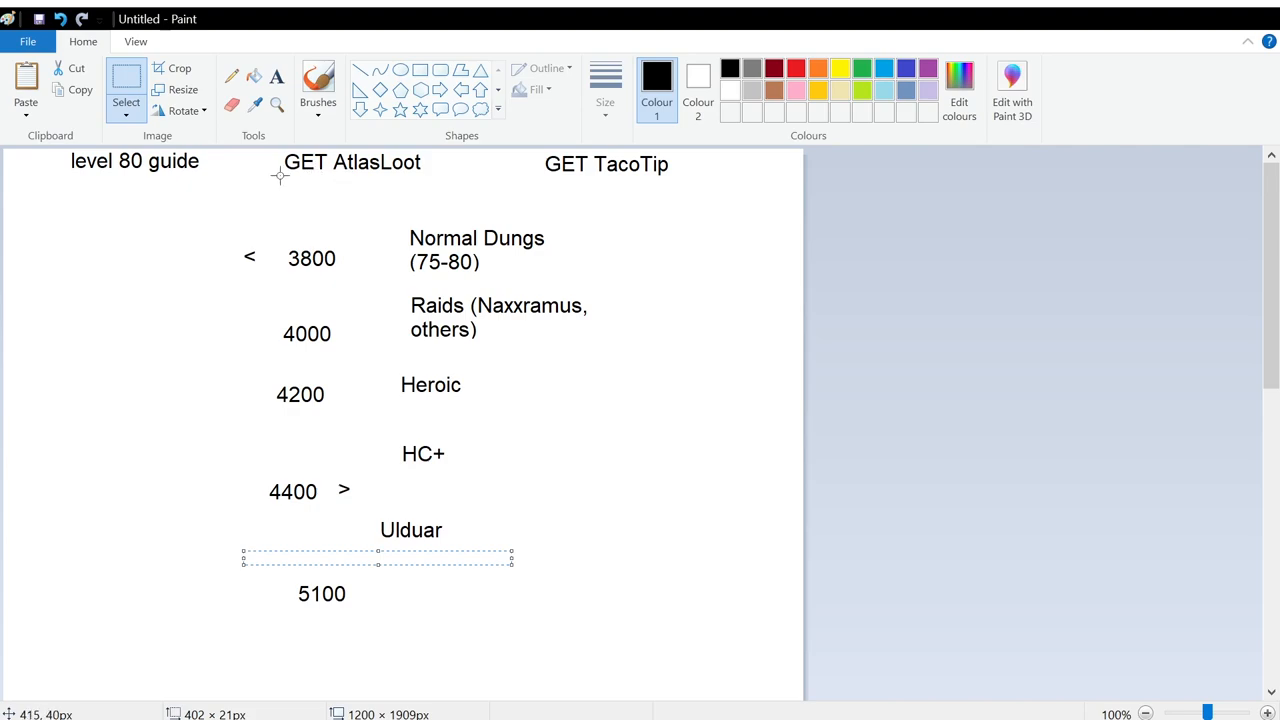
{"action": "left_click_drag", "start_coordinate": [378, 557], "coordinate": [483, 163]}
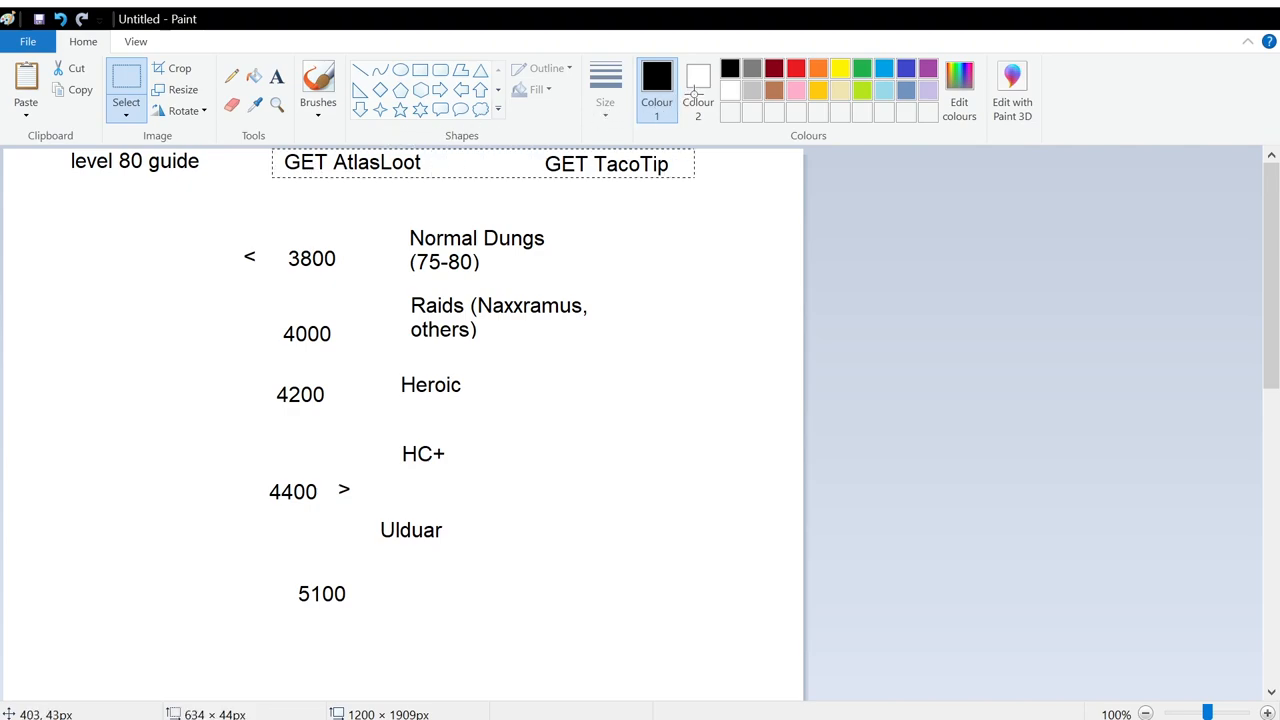